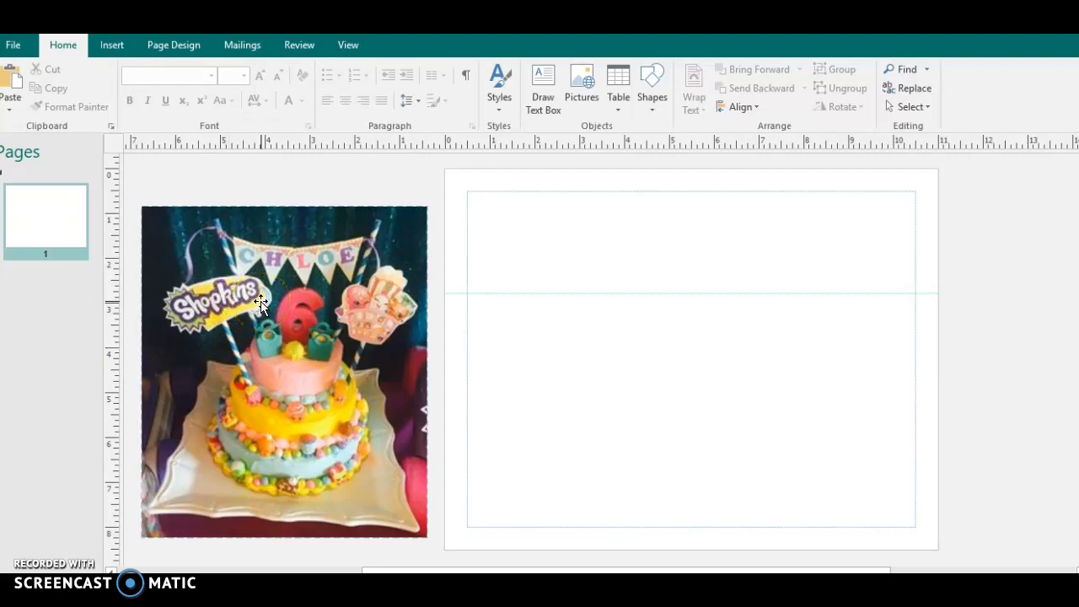
Start inserting a picture and scroll through Downloads to find shopkinslogo.png.
{"action": "left_click", "coordinate": [295, 316]}
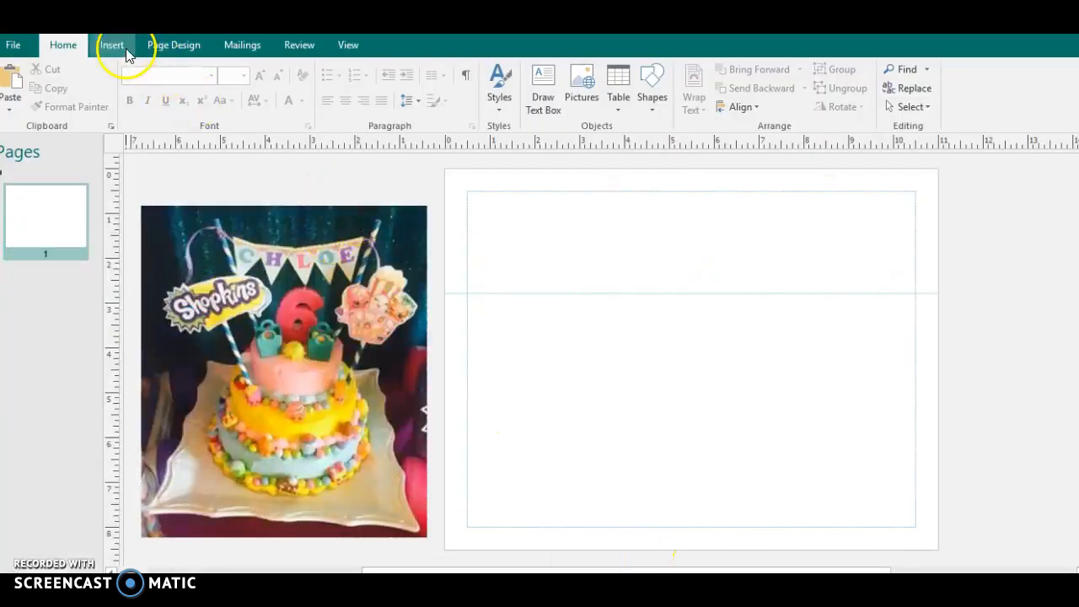
{"action": "left_click", "coordinate": [113, 45]}
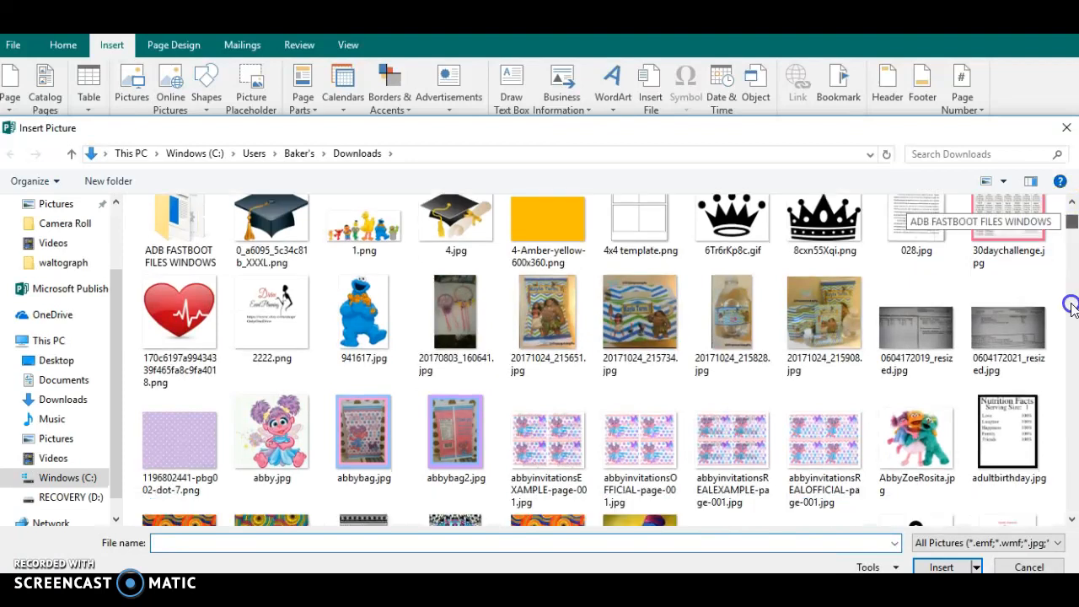
{"action": "scroll", "scroll_direction": "down", "scroll_amount": 3}
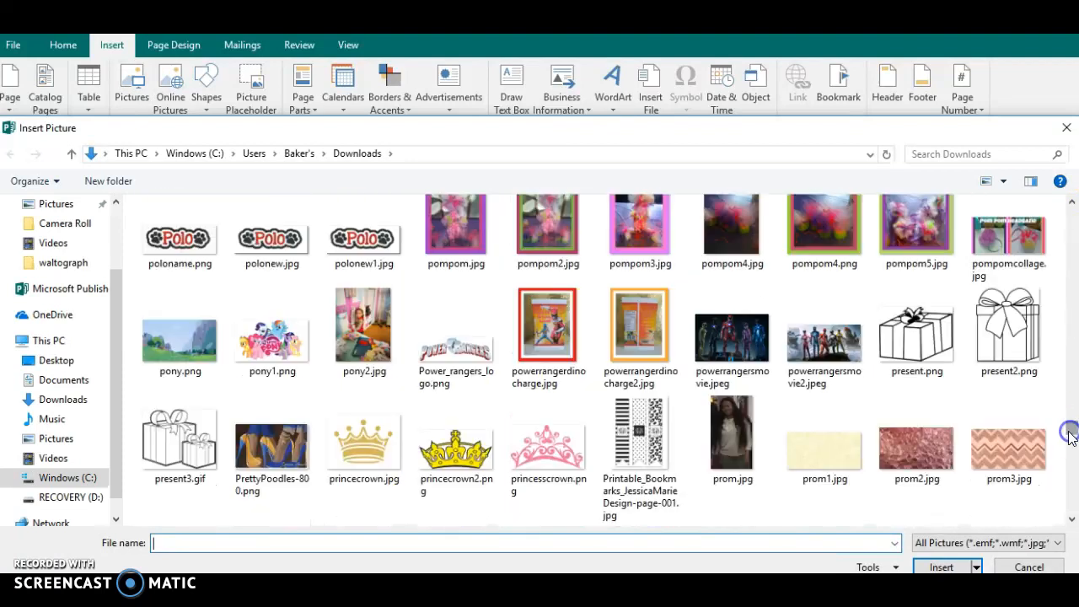
{"action": "scroll", "scroll_direction": "down", "scroll_amount": 3}
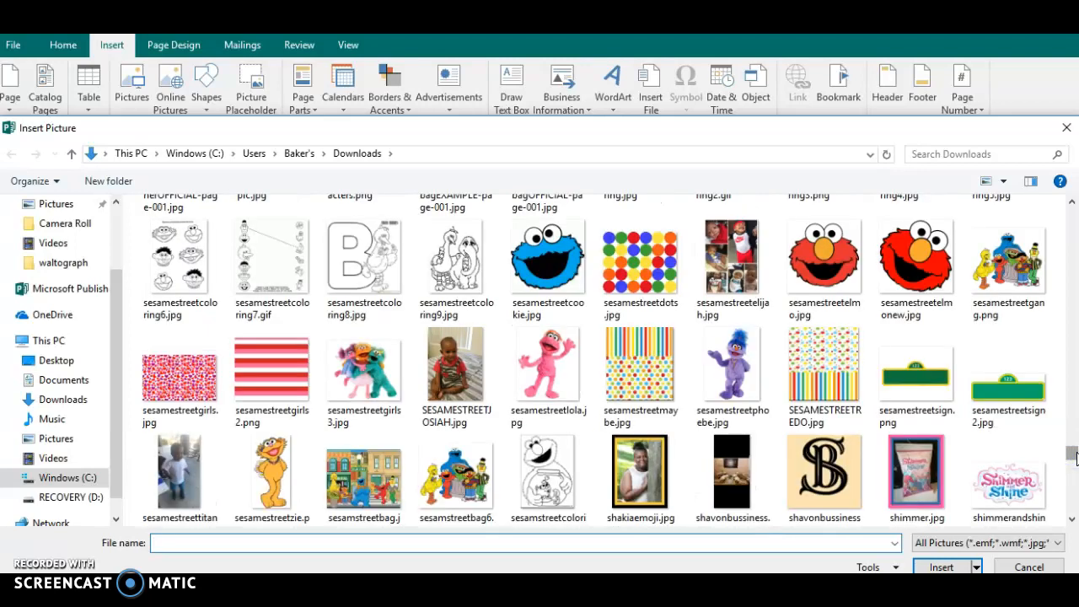
{"action": "scroll", "scroll_direction": "down", "scroll_amount": 3}
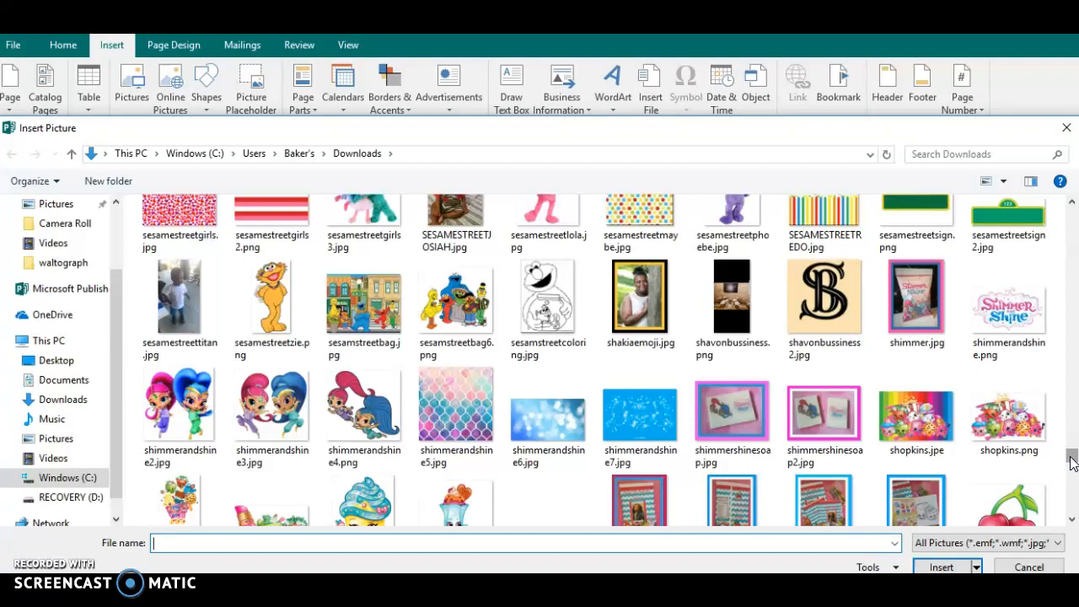
{"action": "scroll", "scroll_direction": "down", "scroll_amount": 3}
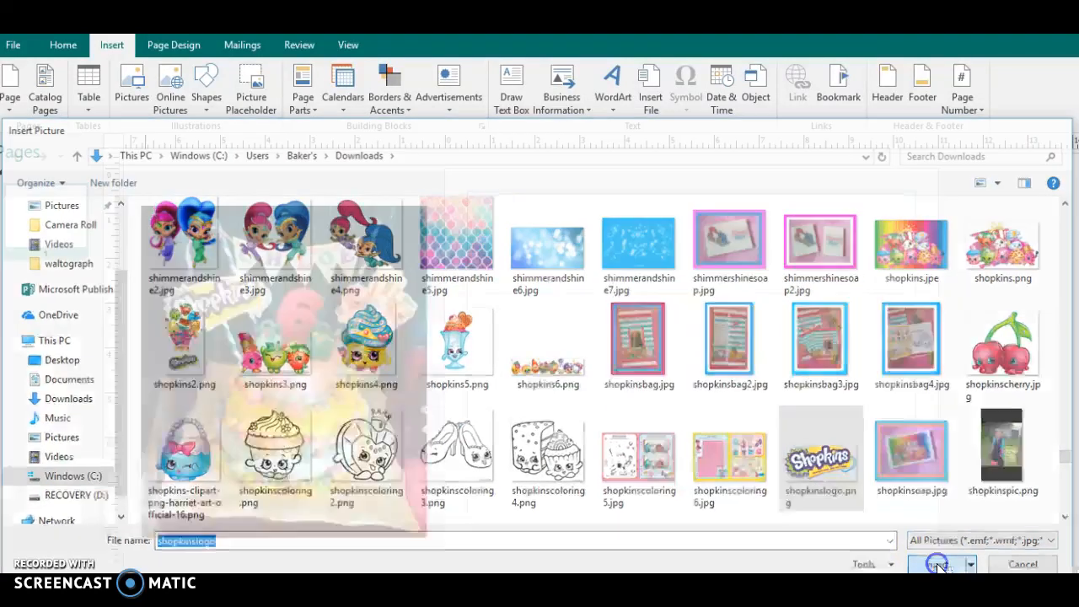
Insert the Shopkins logo and enlarge it to 3 inches tall.
{"action": "left_click", "coordinate": [936, 564]}
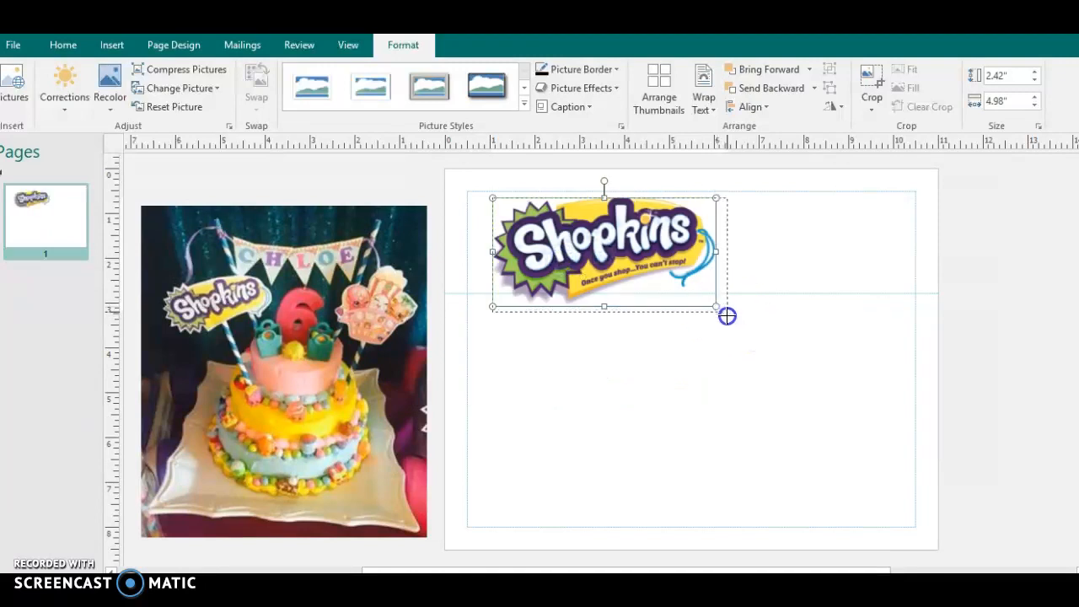
{"action": "left_click_drag", "start_coordinate": [727, 316], "coordinate": [733, 315]}
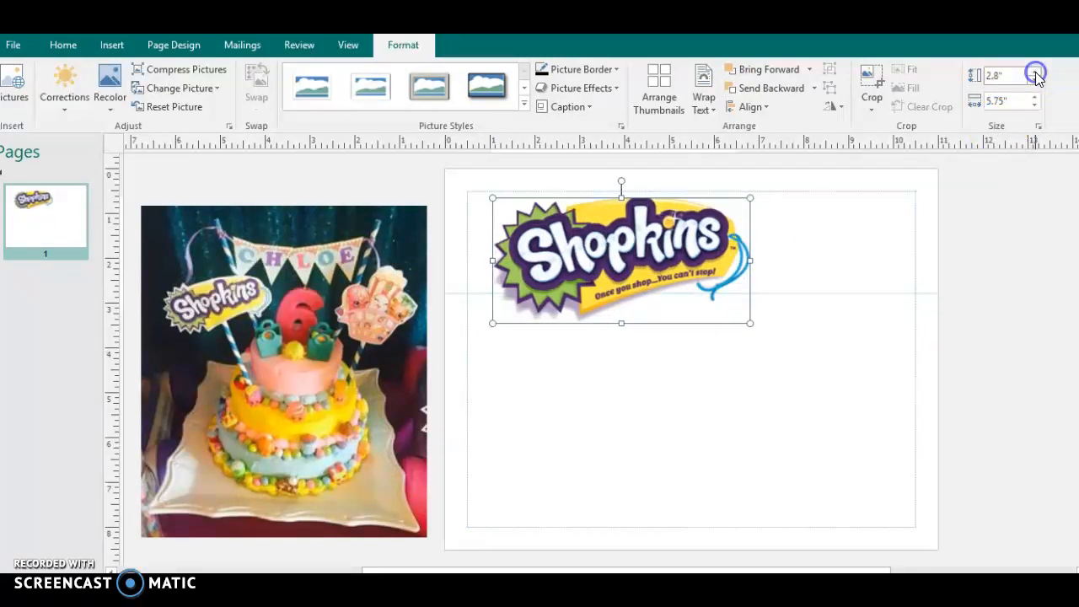
{"action": "left_click", "coordinate": [1035, 70]}
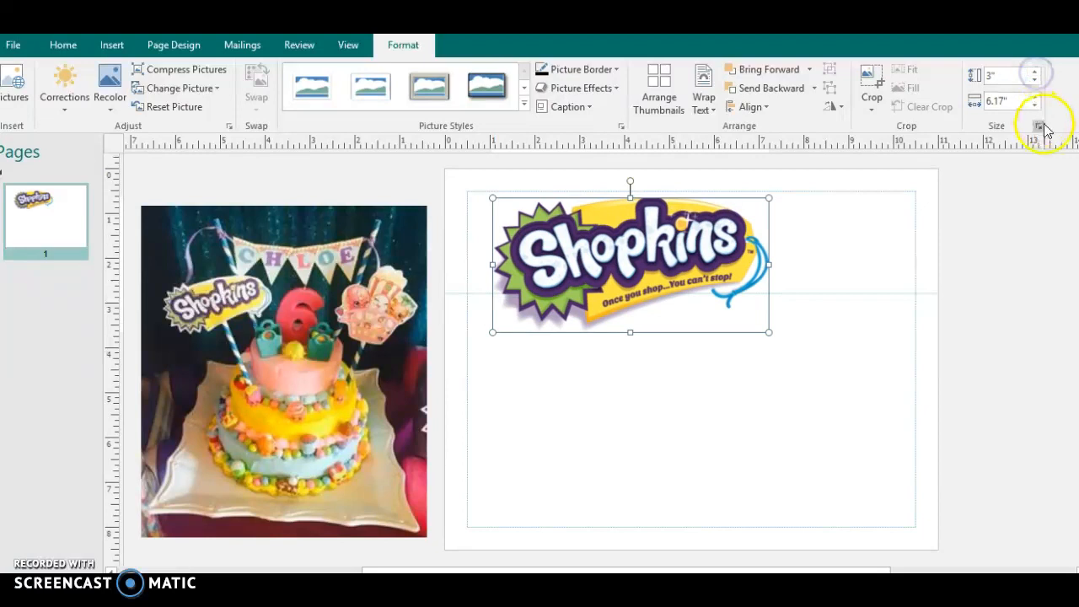
{"action": "mouse_move", "coordinate": [582, 454]}
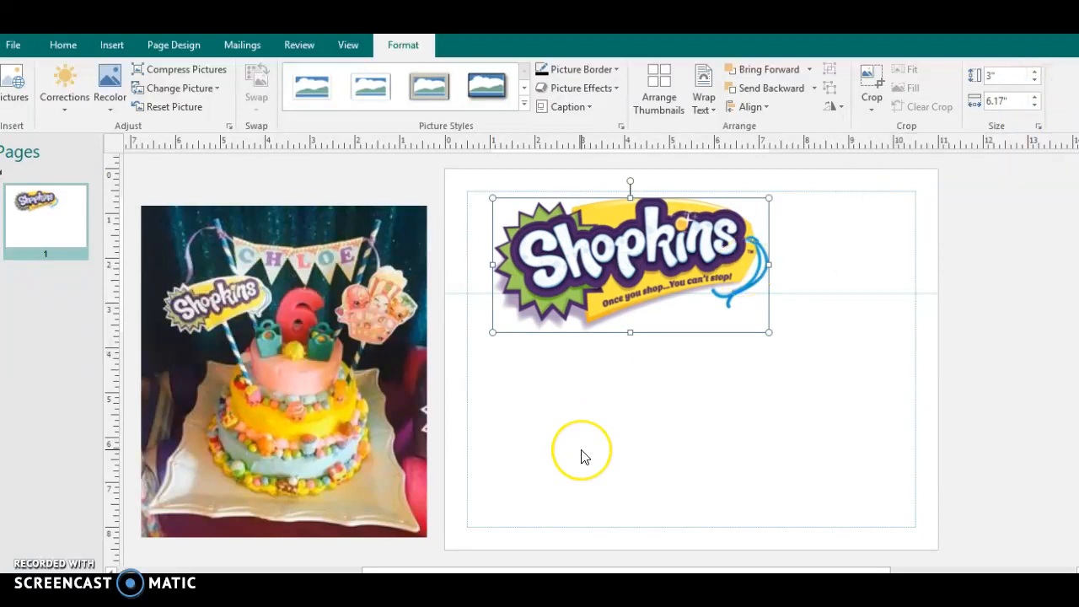
{"action": "mouse_move", "coordinate": [624, 377]}
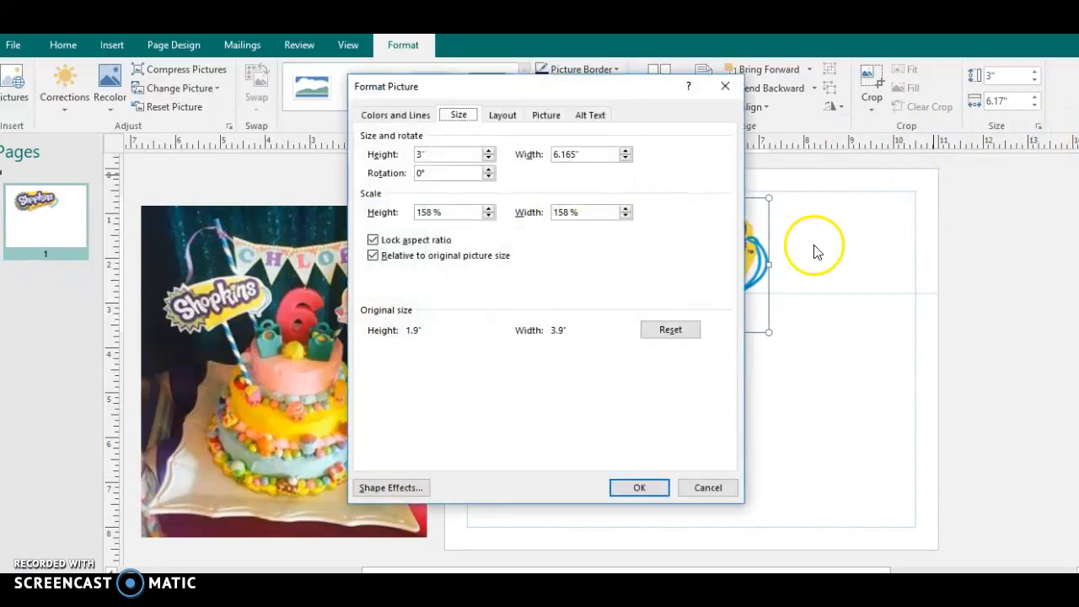
Unlock the logo's aspect ratio and widen it to 6.5 inches.
{"action": "left_click", "coordinate": [372, 240]}
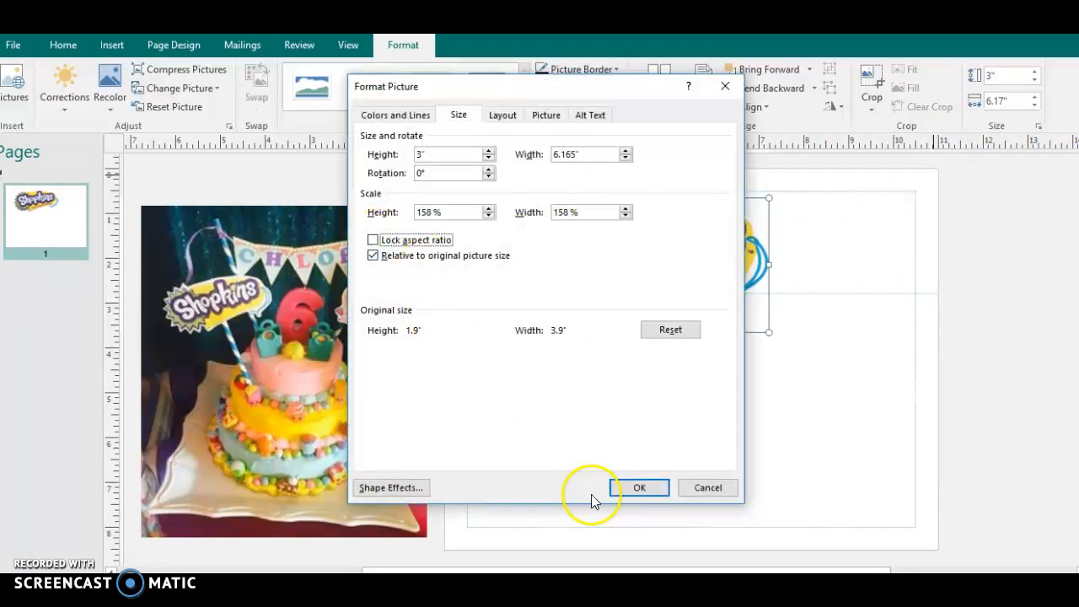
{"action": "left_click", "coordinate": [639, 487]}
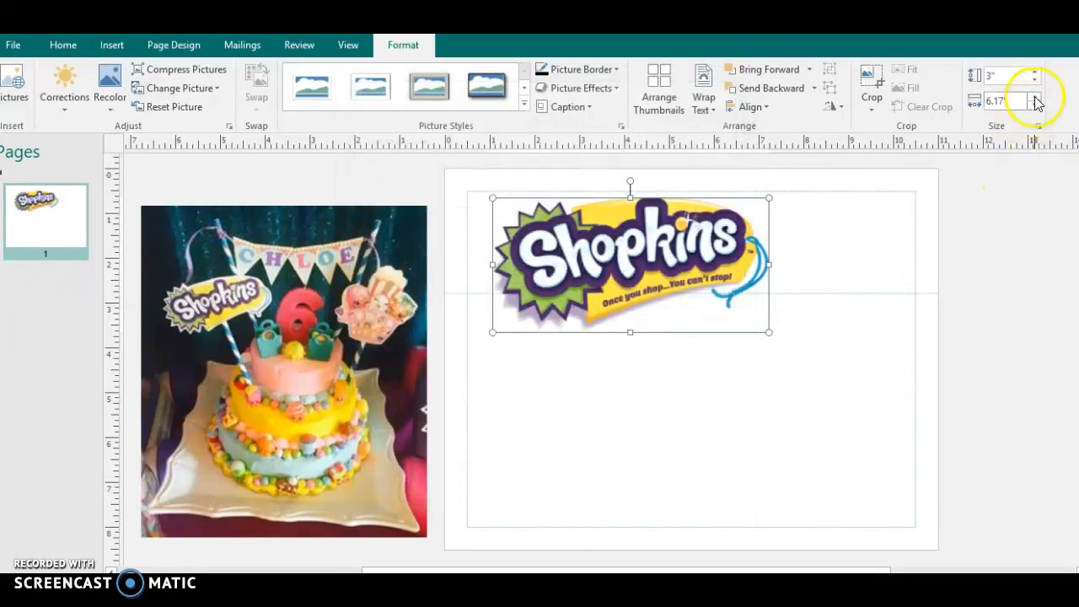
{"action": "left_click", "coordinate": [1035, 105]}
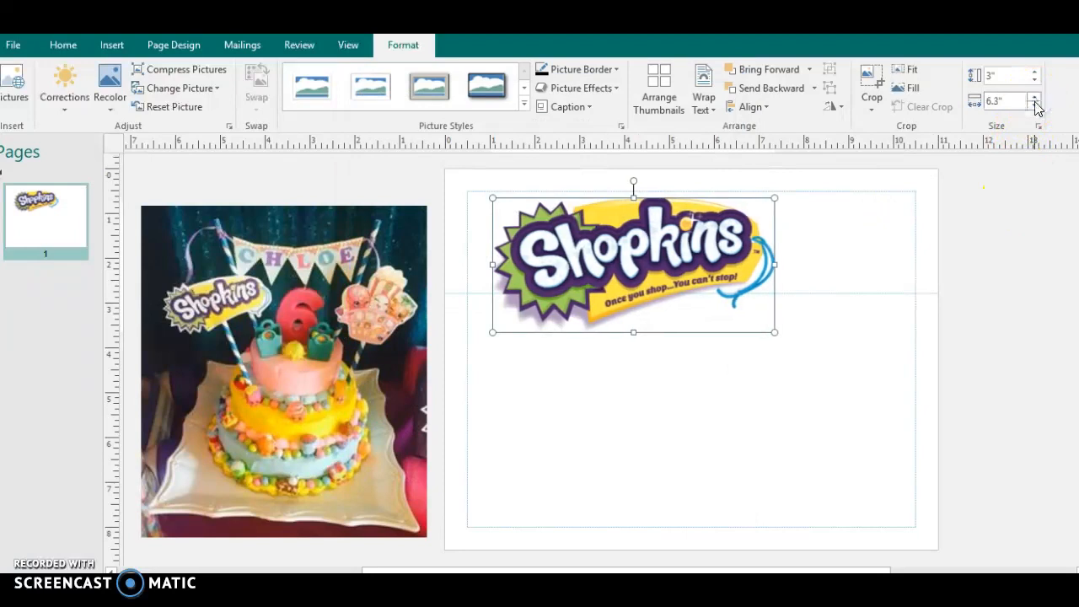
{"action": "left_click", "coordinate": [1034, 95]}
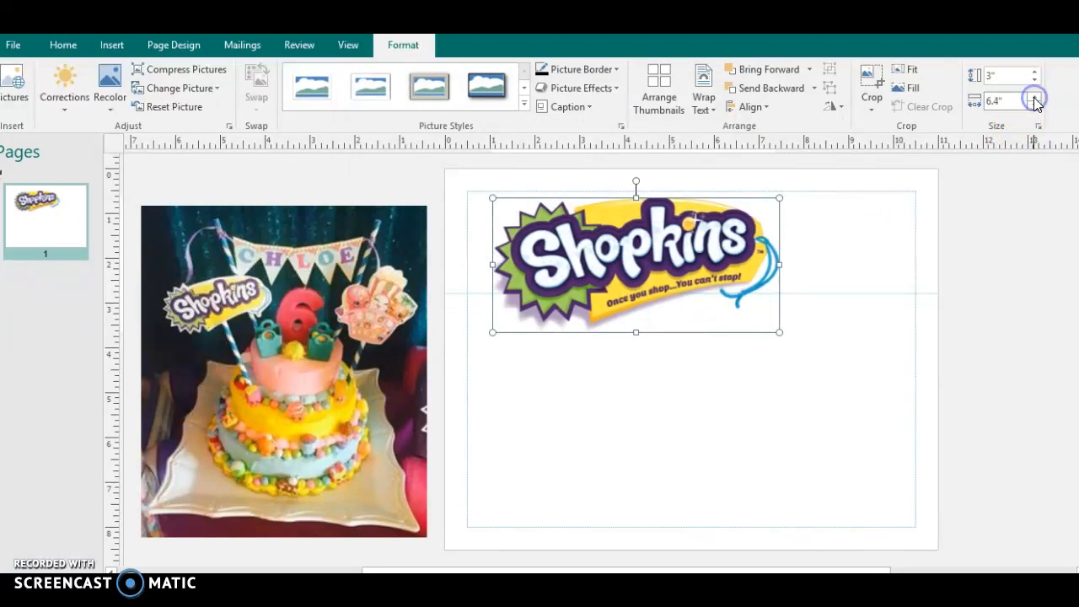
Move the Shopkins logo into the page's top-left corner.
{"action": "left_click", "coordinate": [775, 364]}
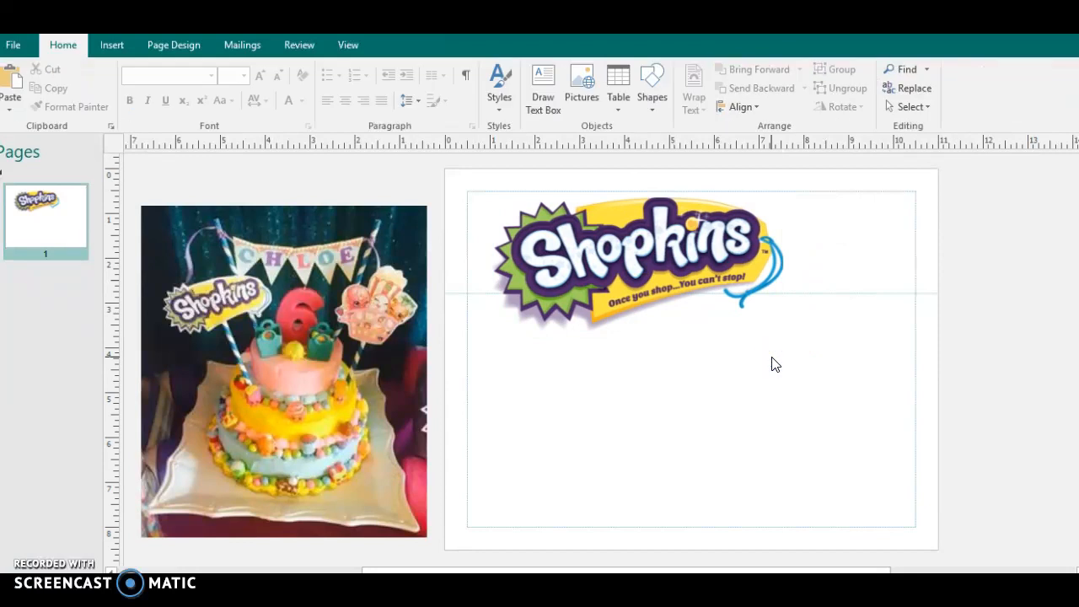
{"action": "left_click", "coordinate": [637, 261]}
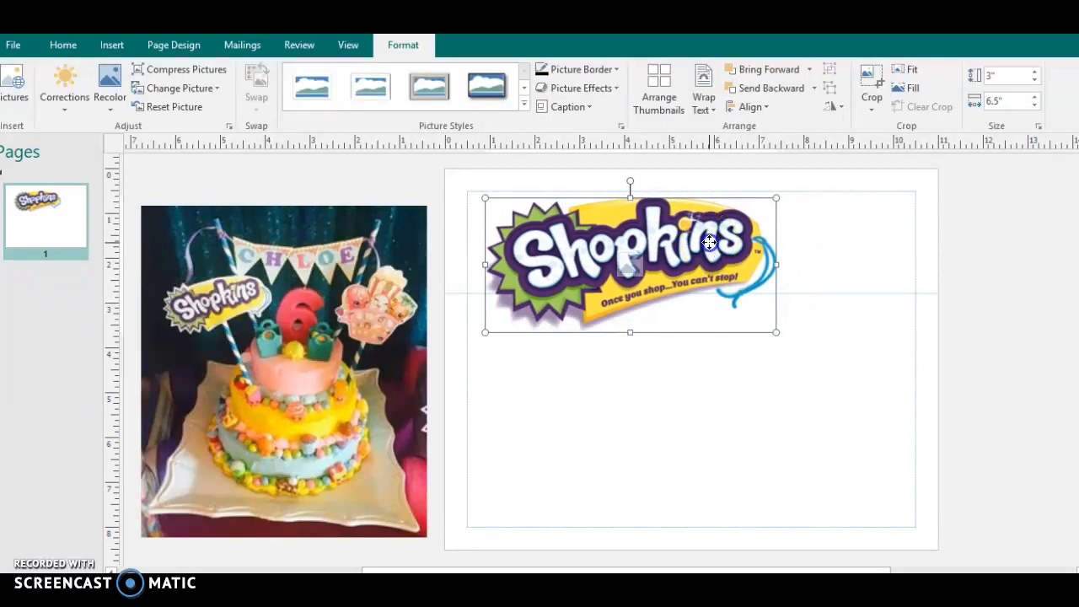
{"action": "left_click", "coordinate": [428, 87]}
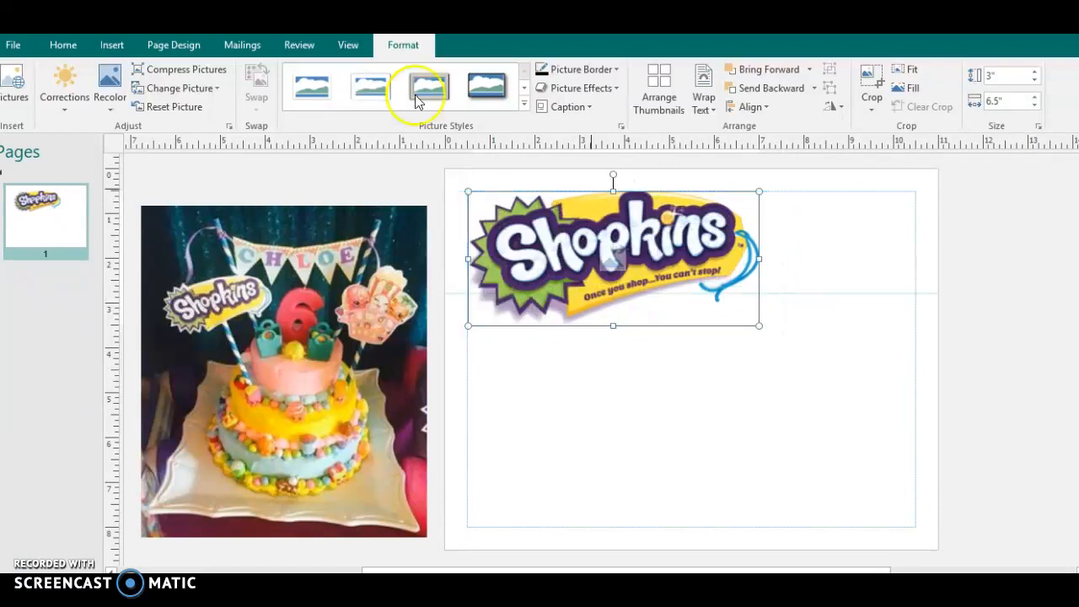
{"action": "left_click", "coordinate": [112, 44]}
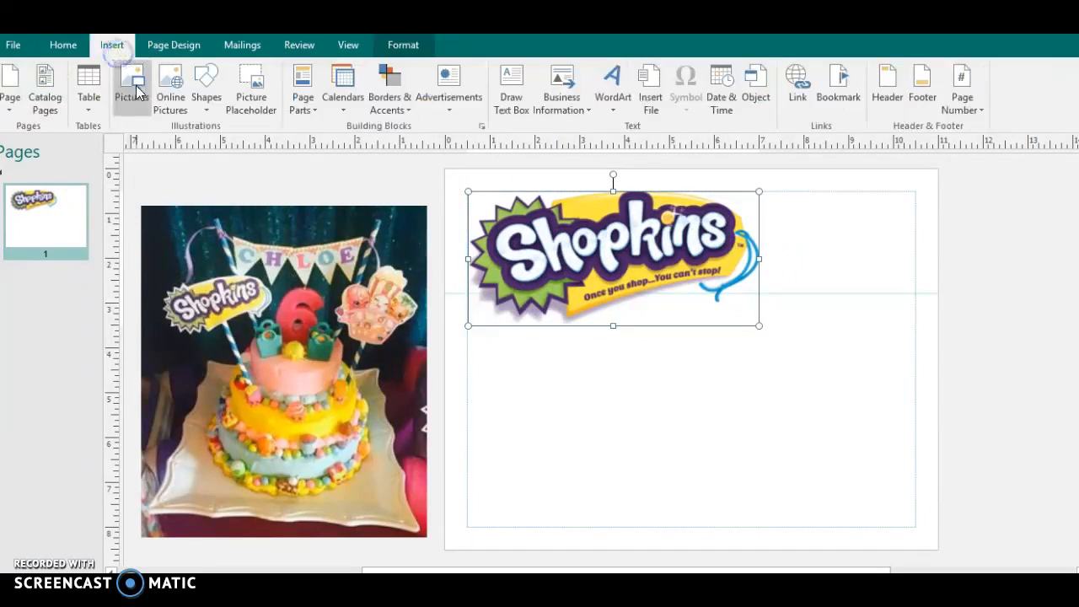
Insert the green Shopkins character picture shopkinssmall.png below the logo.
{"action": "left_click", "coordinate": [131, 84]}
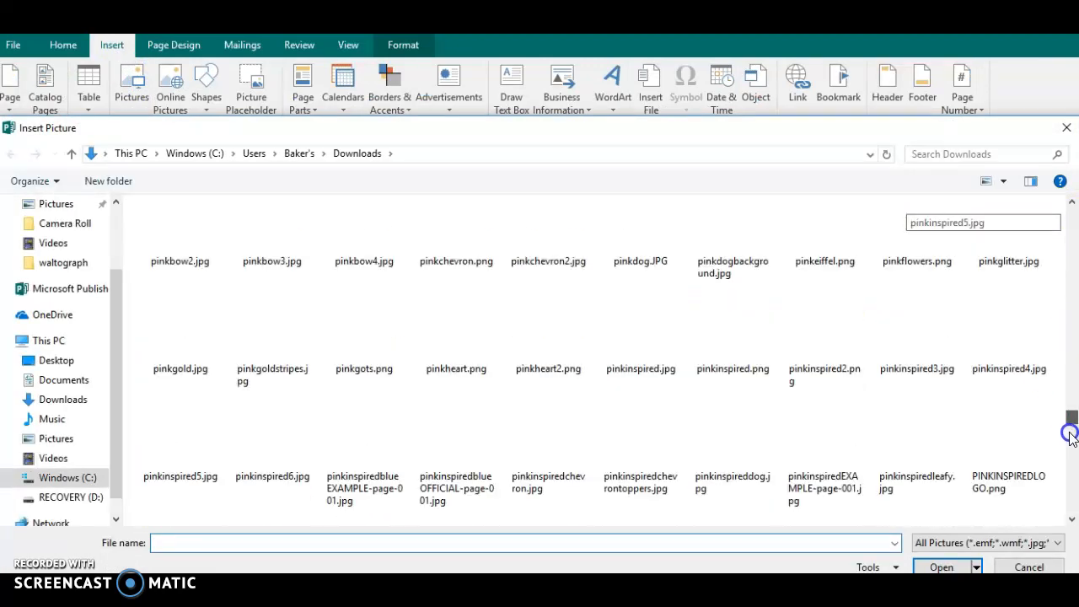
{"action": "scroll", "scroll_direction": "down", "scroll_amount": 3}
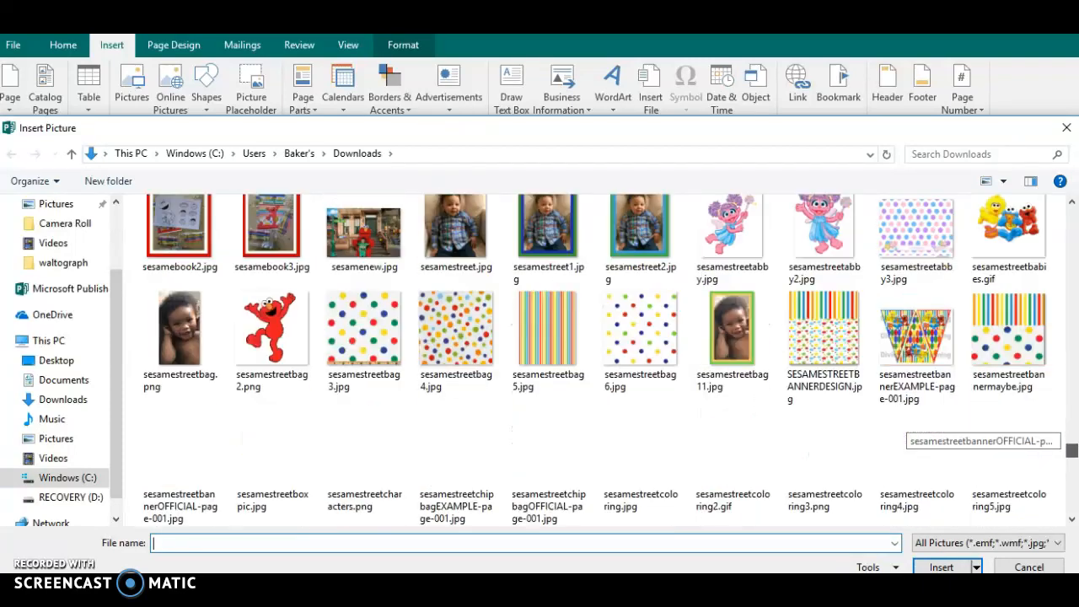
{"action": "scroll", "scroll_direction": "down", "scroll_amount": 3}
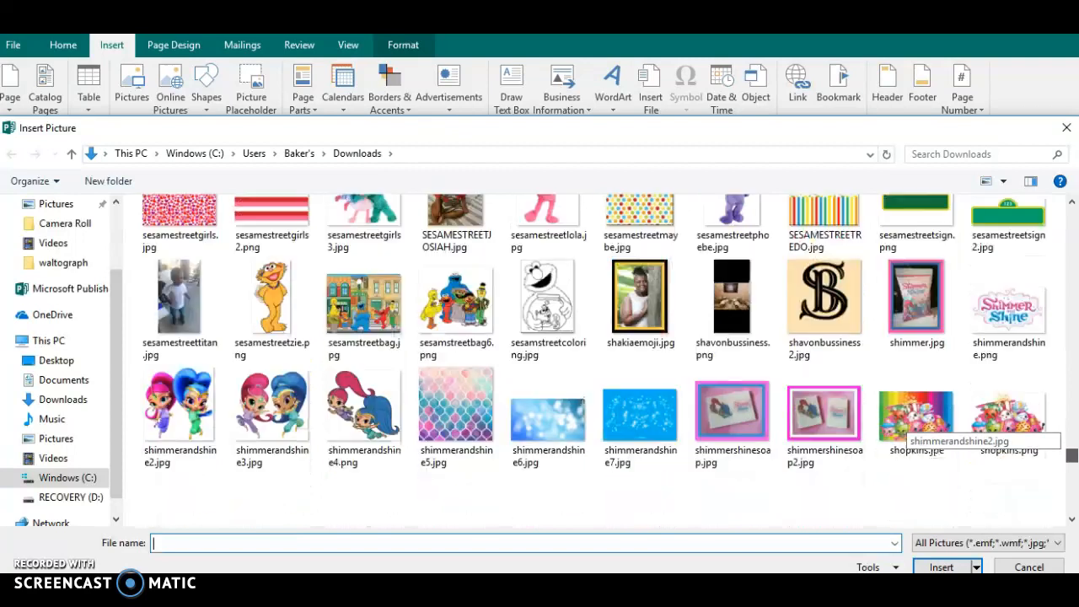
{"action": "scroll", "scroll_direction": "down", "scroll_amount": 3}
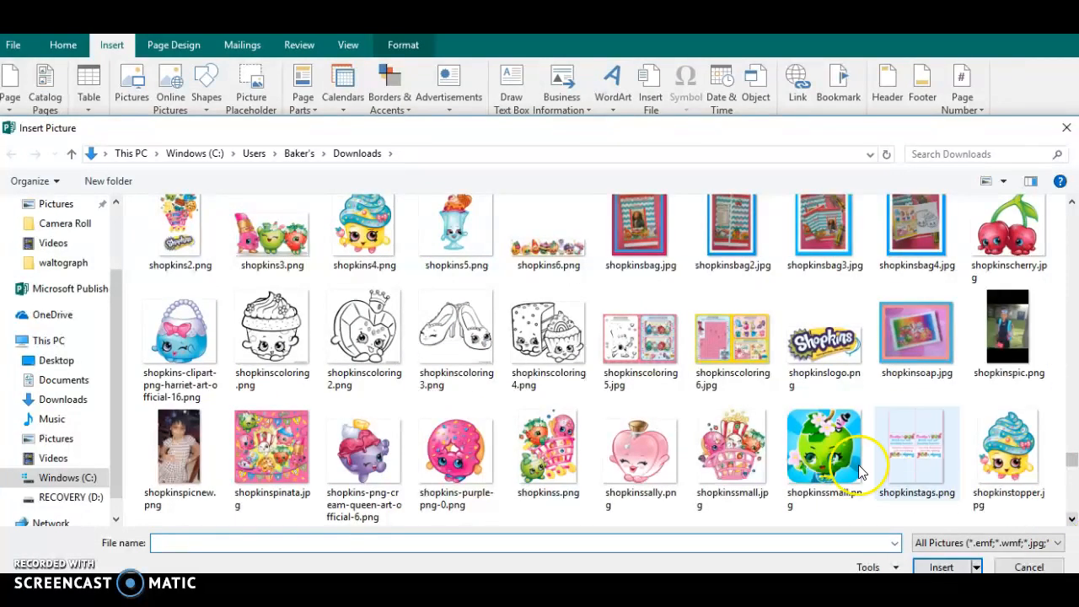
{"action": "left_click", "coordinate": [941, 567]}
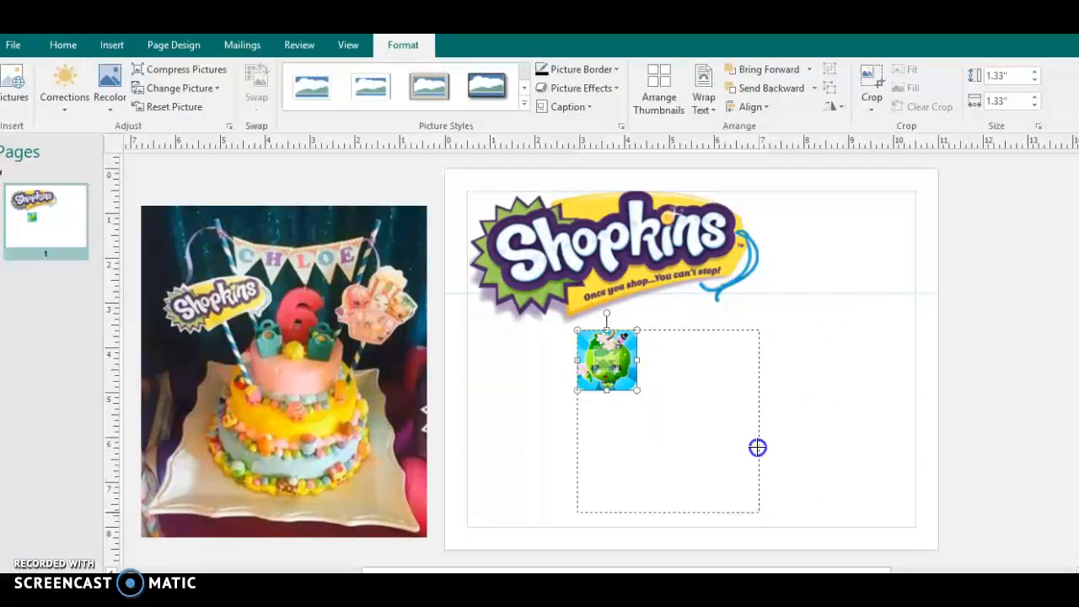
Enlarge and reposition the green character picture, then delete it.
{"action": "left_click_drag", "start_coordinate": [638, 386], "coordinate": [838, 461]}
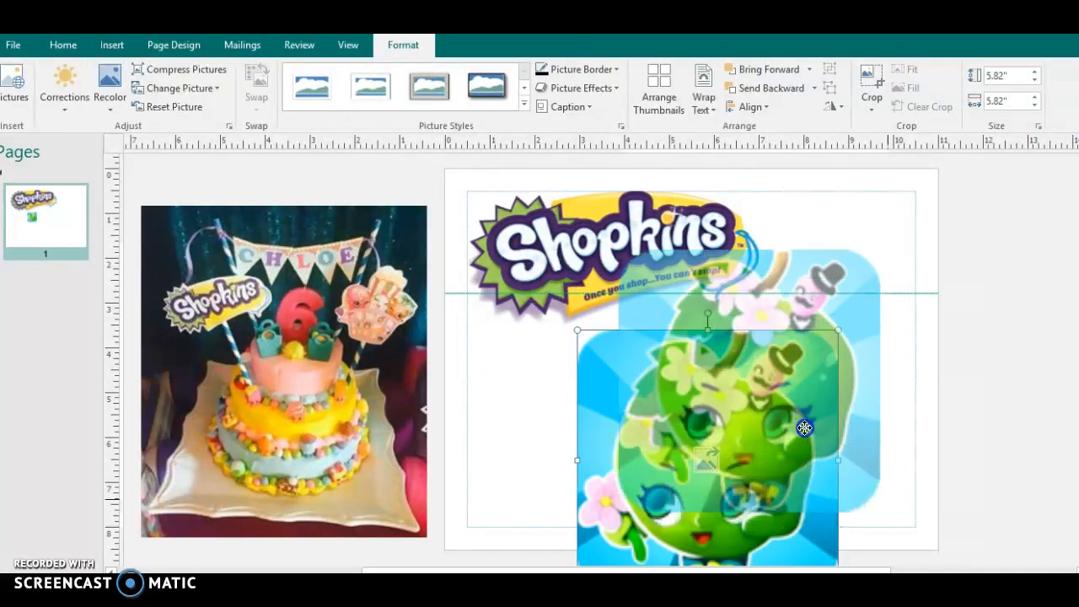
{"action": "left_click_drag", "start_coordinate": [805, 426], "coordinate": [774, 320]}
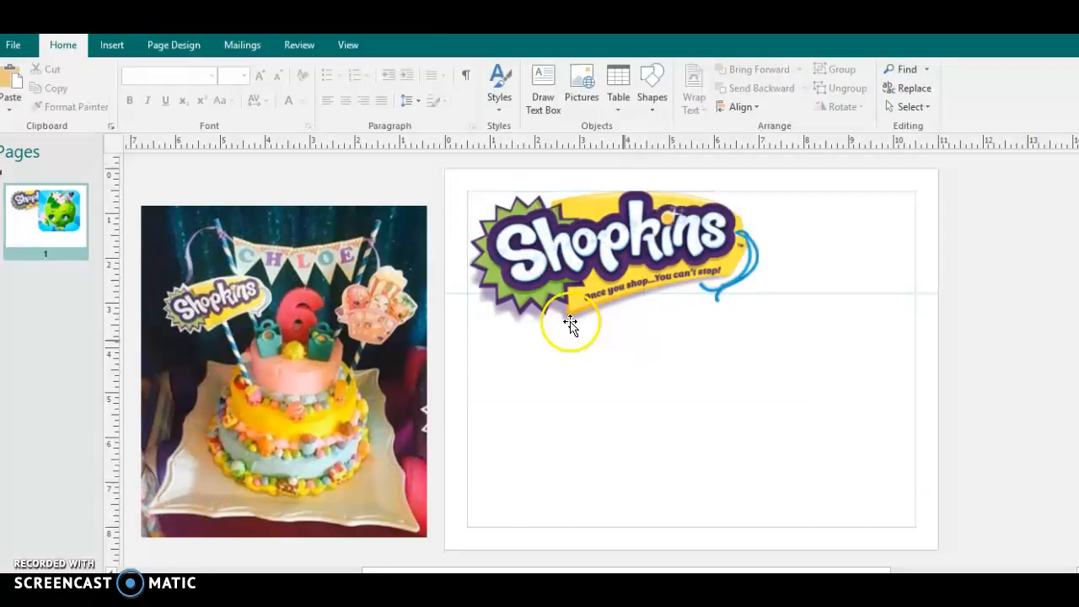
{"action": "left_click", "coordinate": [111, 45]}
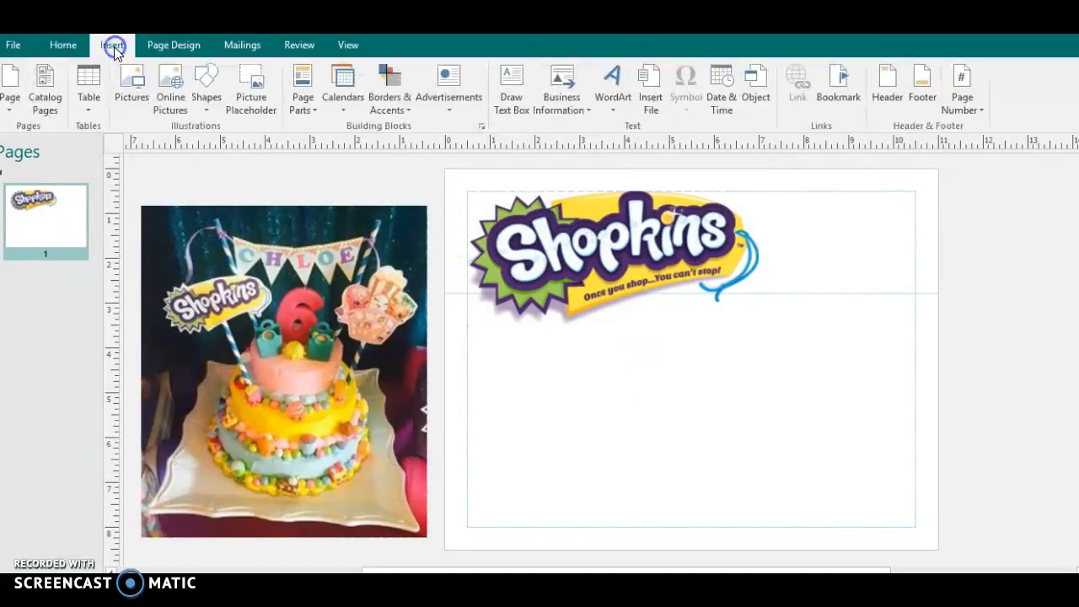
Insert shopkinssmall.jpg, the Shopkins basket character picture, from Downloads.
{"action": "left_click", "coordinate": [131, 85]}
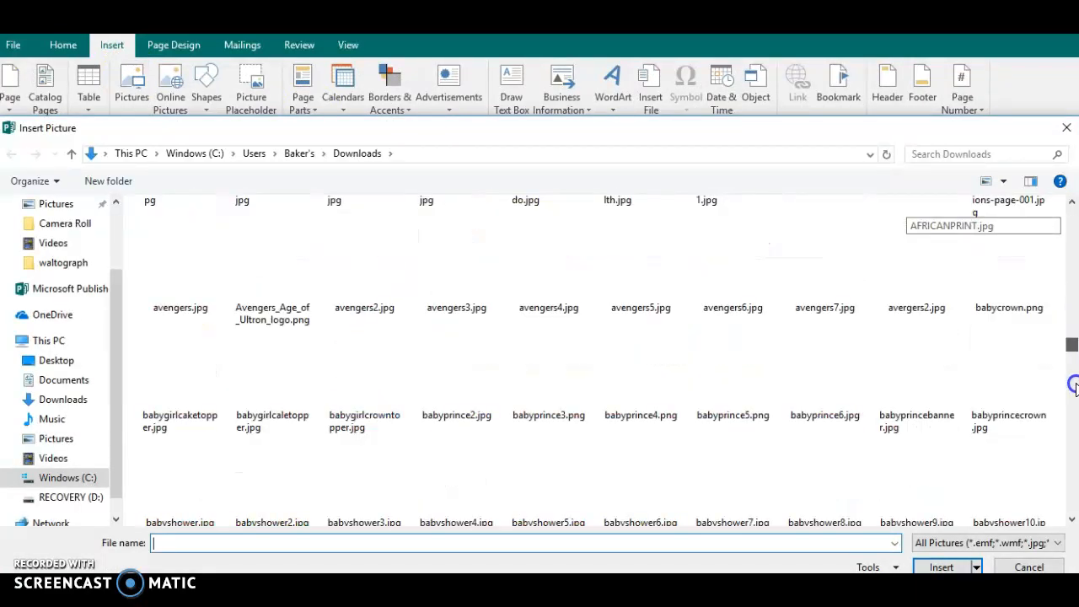
{"action": "scroll", "scroll_direction": "down", "scroll_amount": 3}
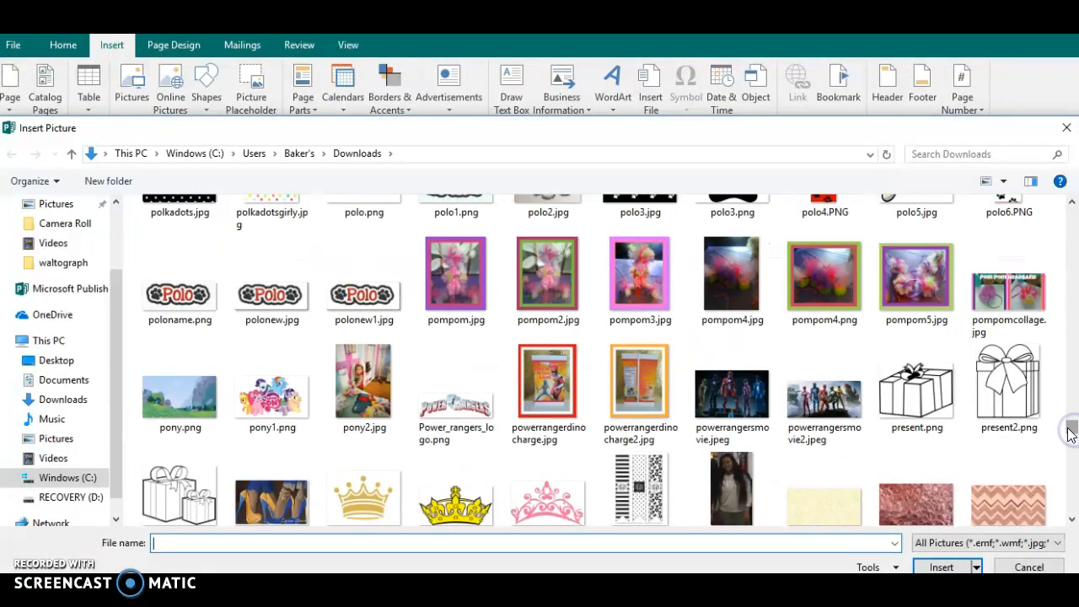
{"action": "scroll", "scroll_direction": "down", "scroll_amount": 3}
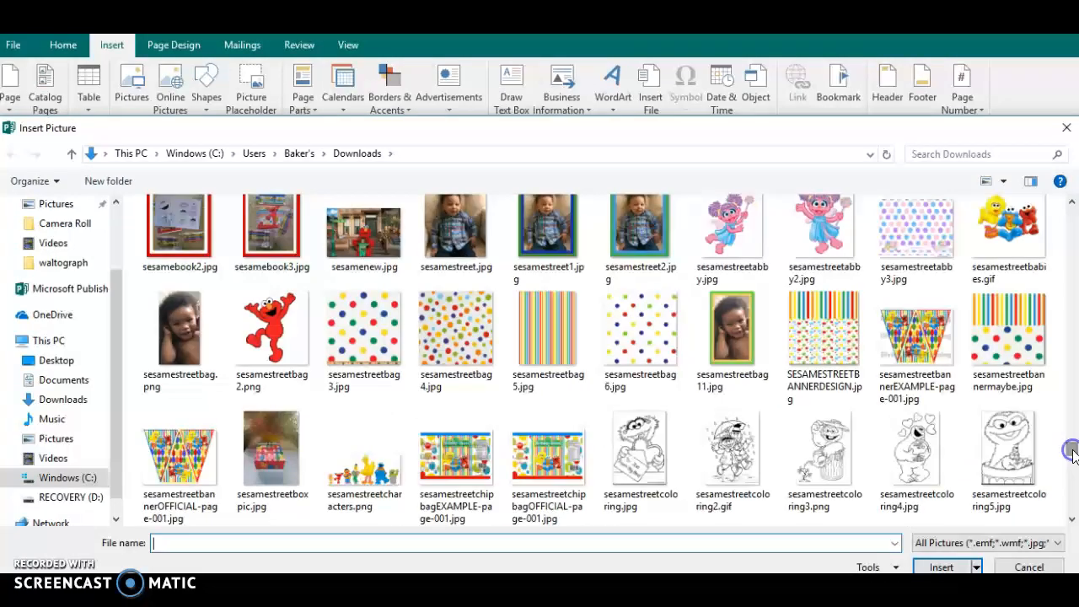
{"action": "scroll", "scroll_direction": "down", "scroll_amount": 3}
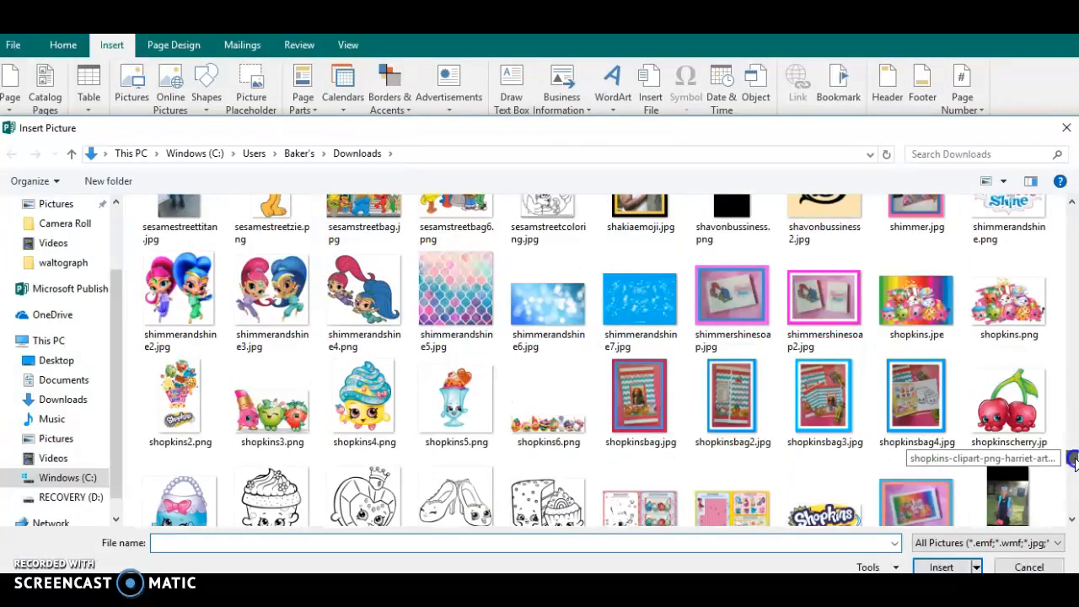
{"action": "scroll", "scroll_direction": "down", "scroll_amount": 3}
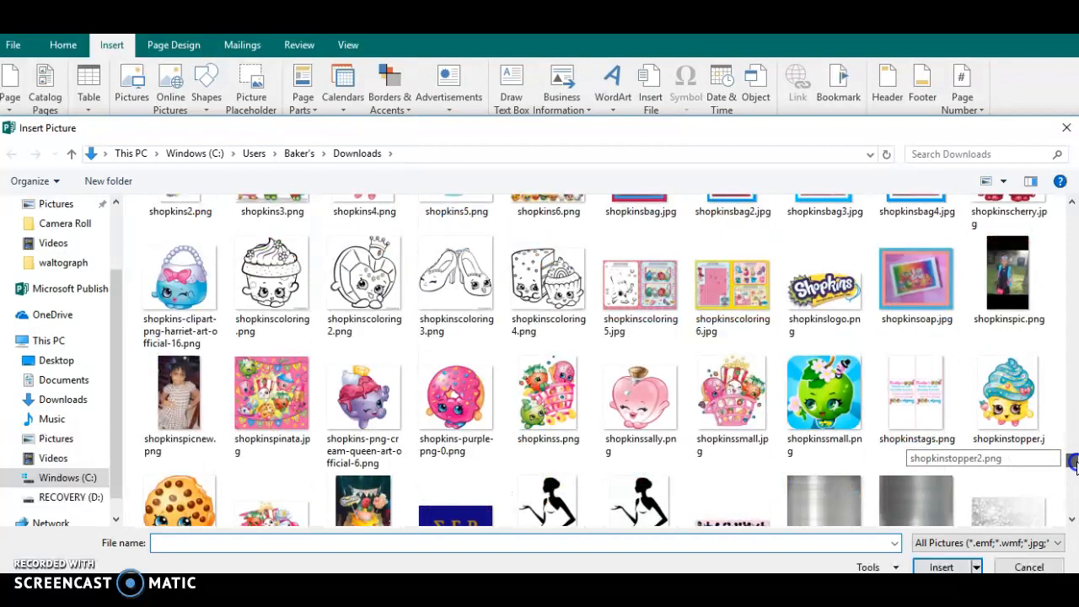
{"action": "left_click", "coordinate": [732, 270]}
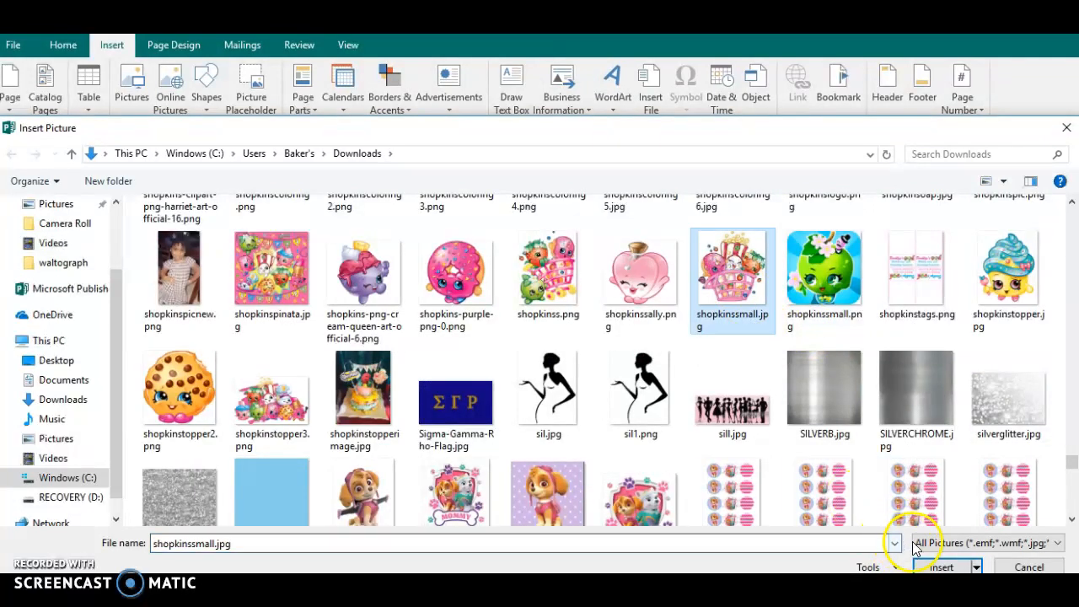
{"action": "left_click", "coordinate": [940, 567]}
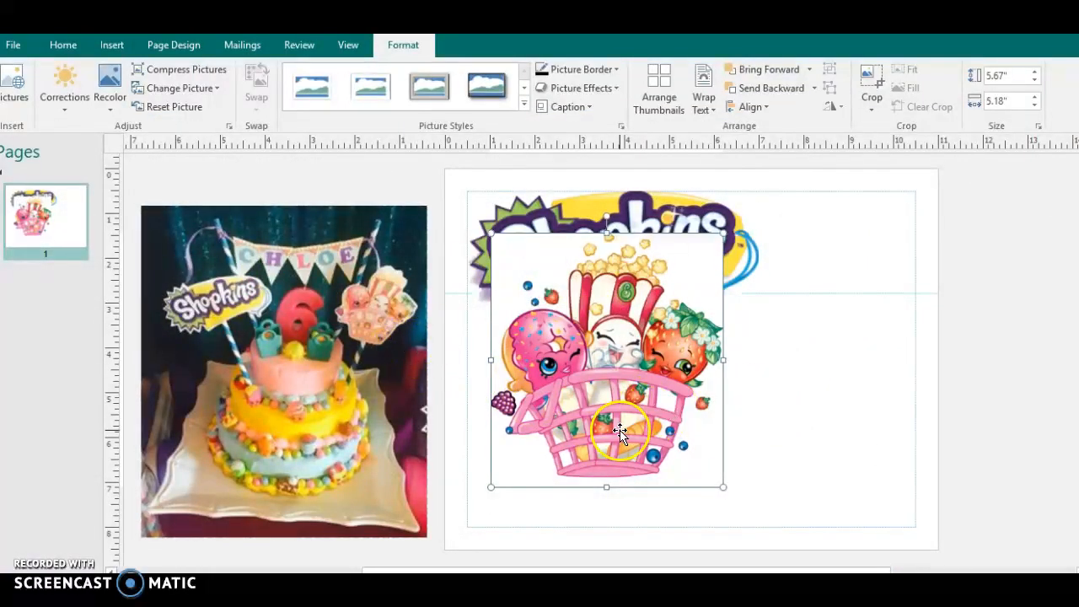
Move the basket character picture to the page's lower right and deselect it.
{"action": "left_click_drag", "start_coordinate": [620, 432], "coordinate": [825, 472]}
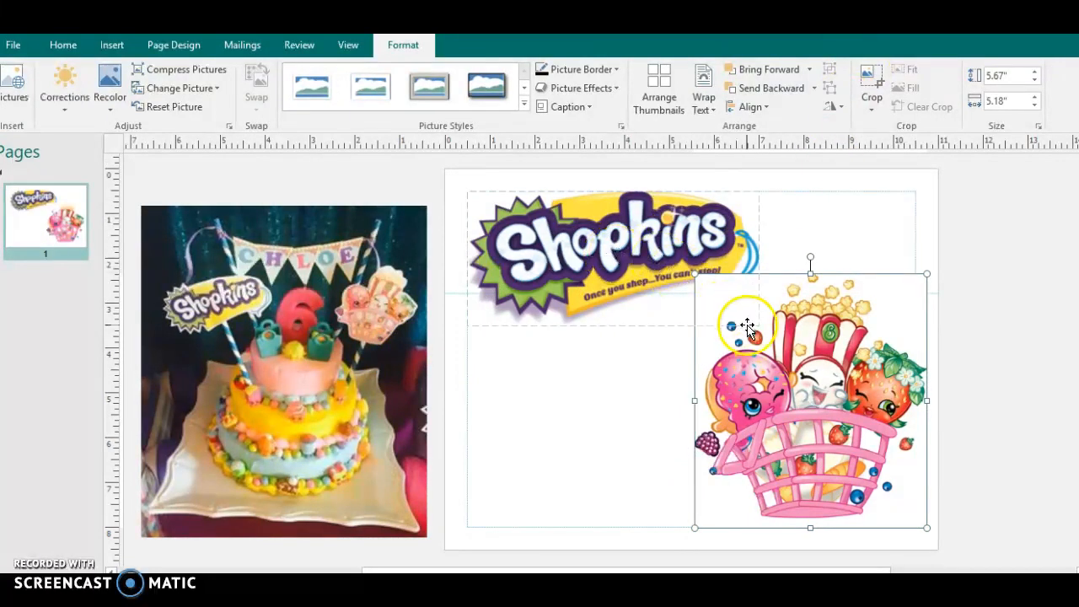
{"action": "left_click", "coordinate": [110, 91]}
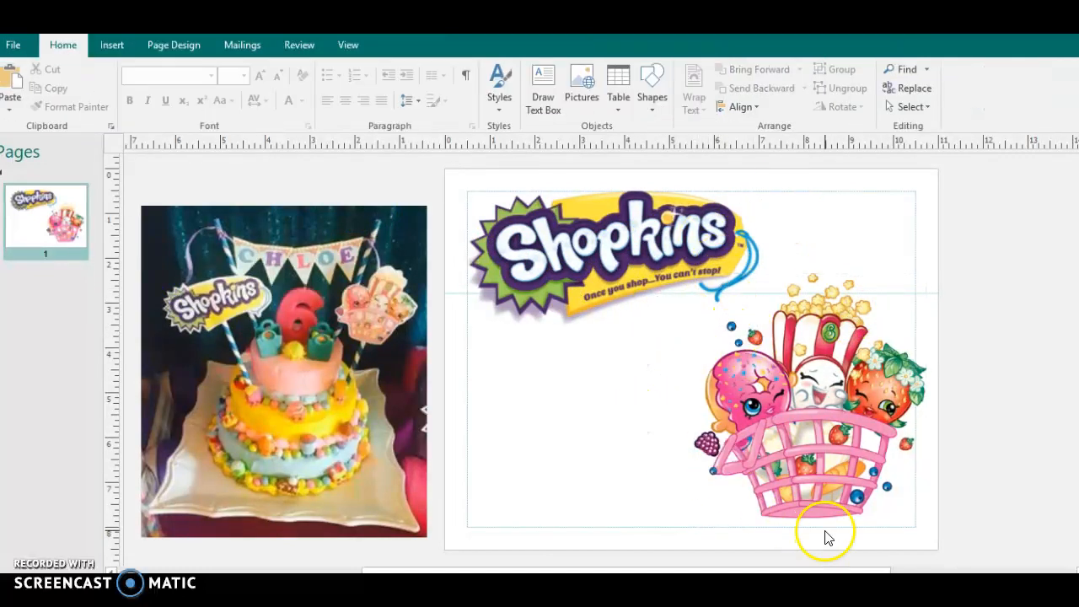
{"action": "left_click", "coordinate": [810, 405]}
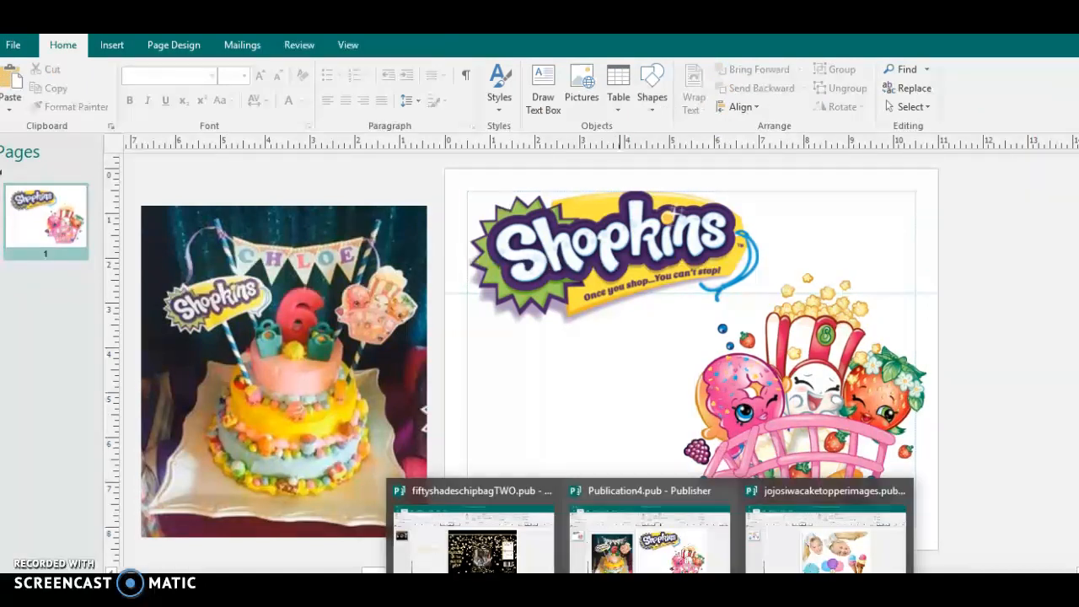
Preview the open windows from the taskbar to switch to Chrome.
{"action": "left_click", "coordinate": [826, 540]}
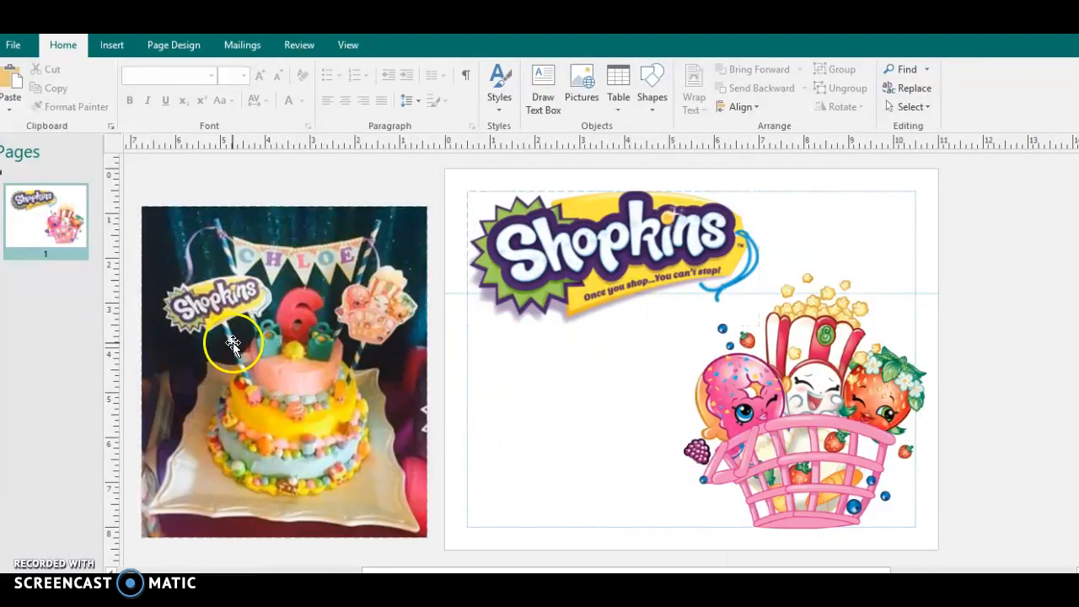
{"action": "mouse_move", "coordinate": [1048, 573]}
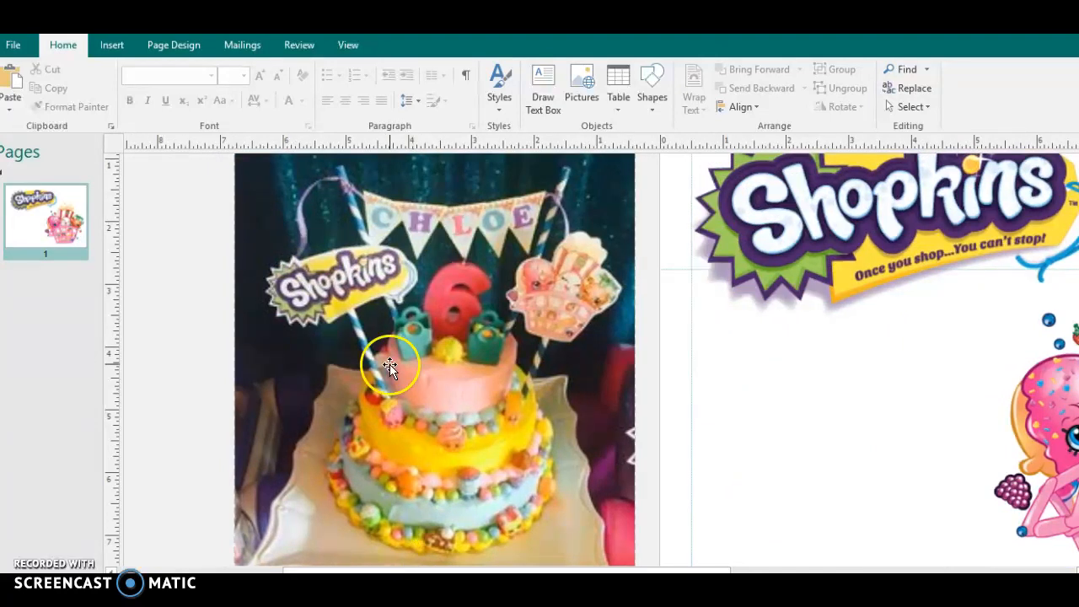
{"action": "mouse_move", "coordinate": [368, 321]}
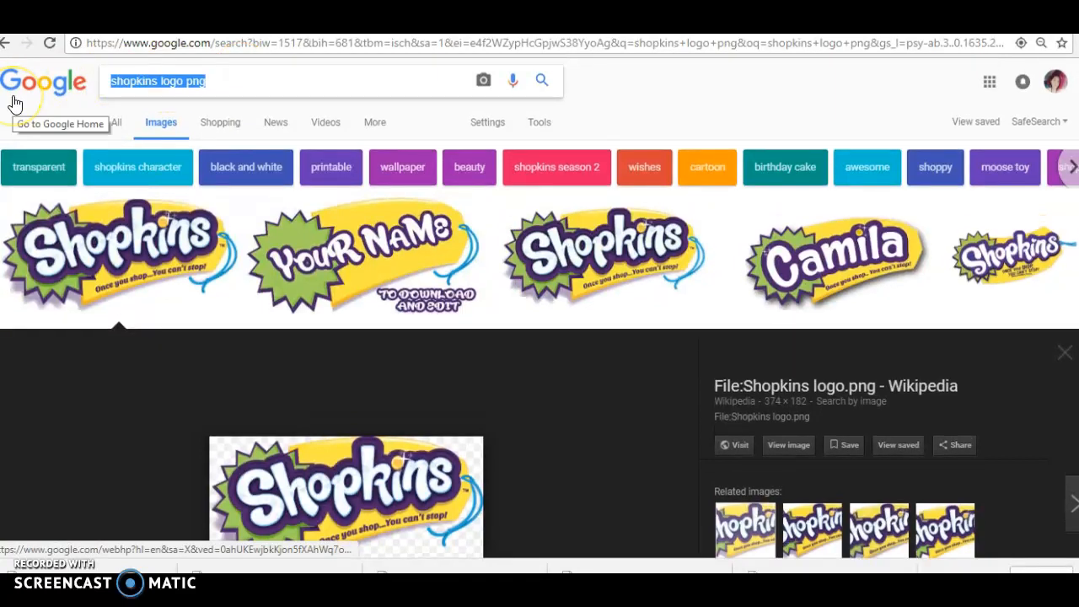
Search Google Images for 'diy cake toppers' and preview the bunting-topped white cake.
{"action": "type", "text": "d"}
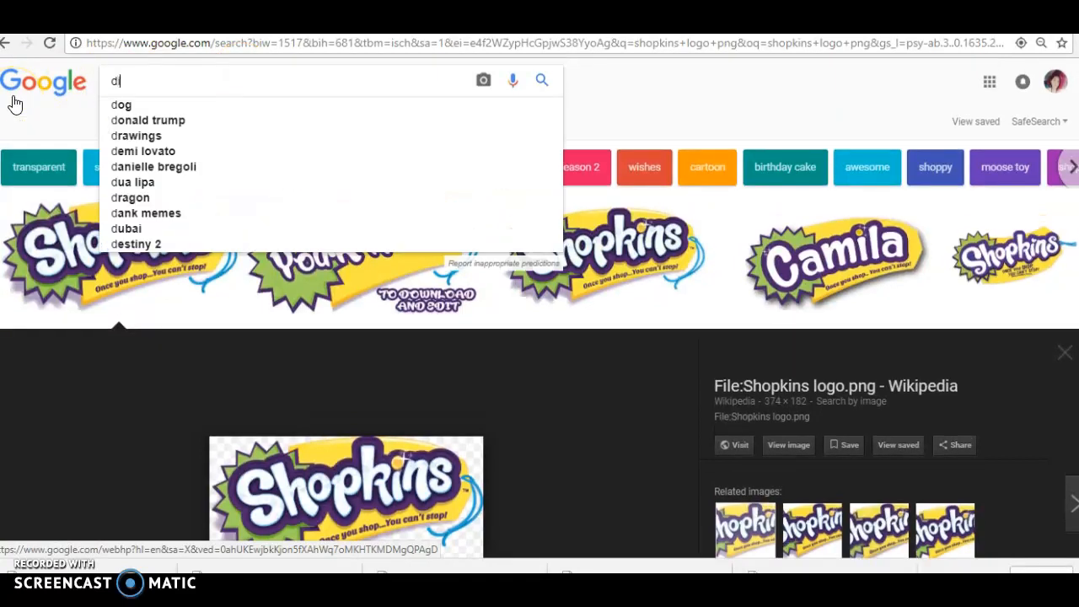
{"action": "type", "text": "iy cake toppers"}
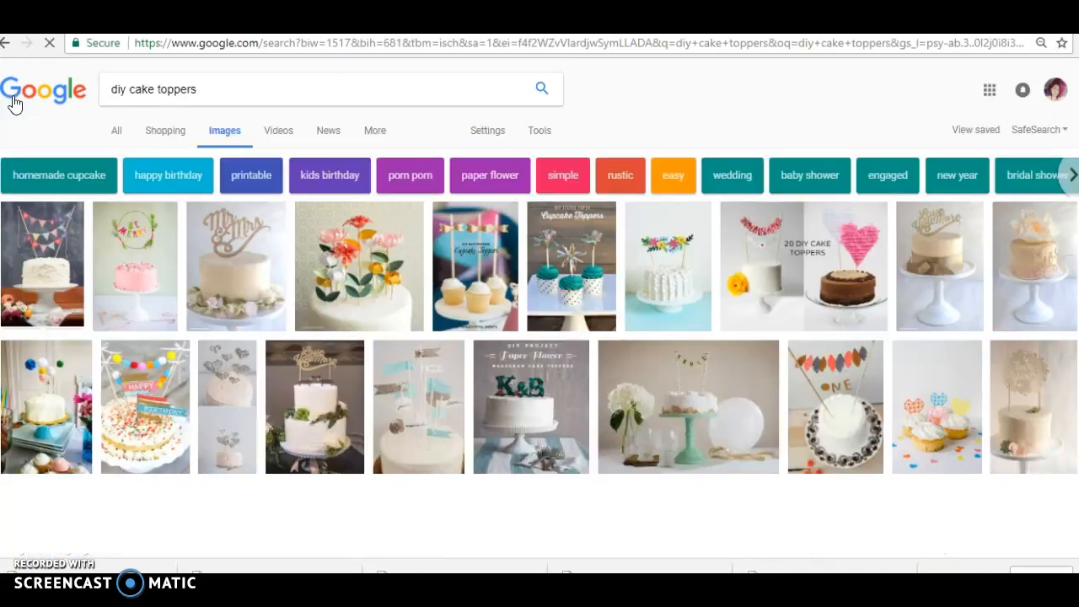
{"action": "left_click", "coordinate": [43, 265]}
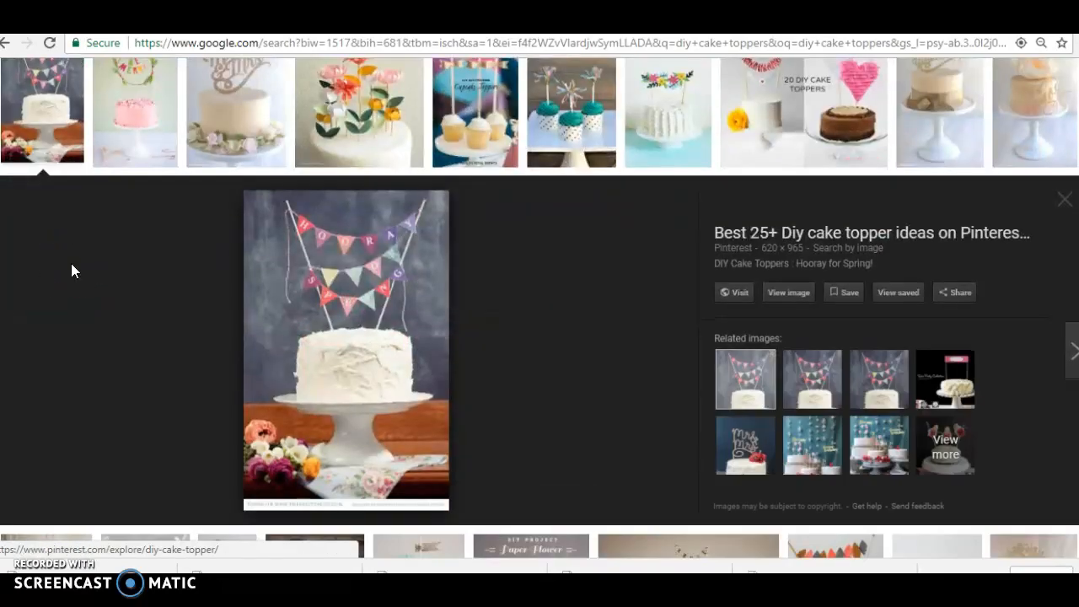
{"action": "left_click", "coordinate": [135, 112]}
{"action": "type", "text": "diy cake printable toppers"}
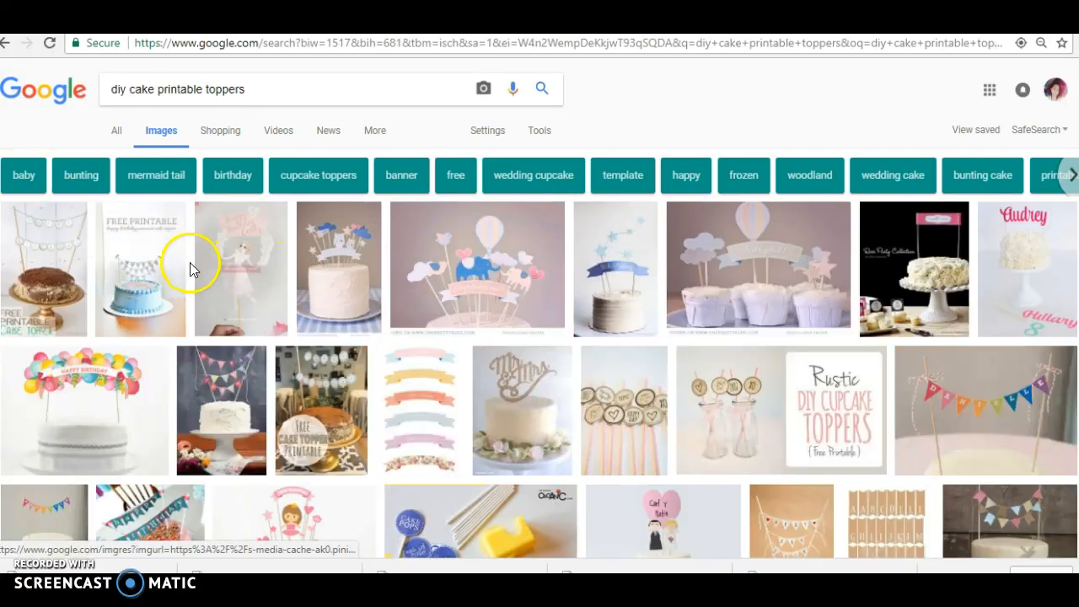
Preview hot-air-balloon, pastel ribbon, rustic, rainbow bunting and DIY bunting topper results.
{"action": "left_click", "coordinate": [477, 268]}
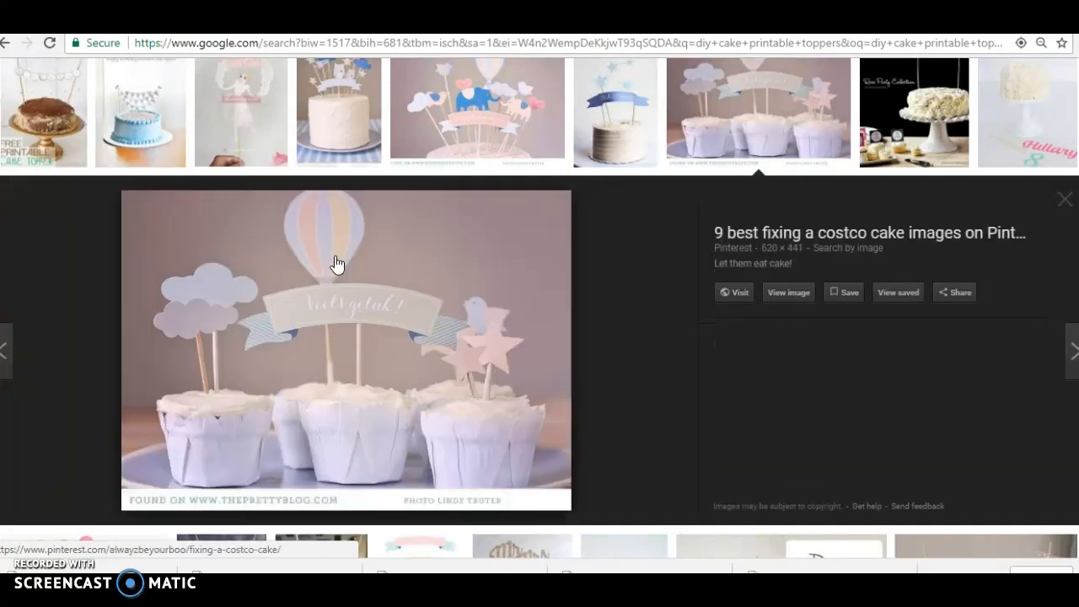
{"action": "left_click", "coordinate": [915, 113]}
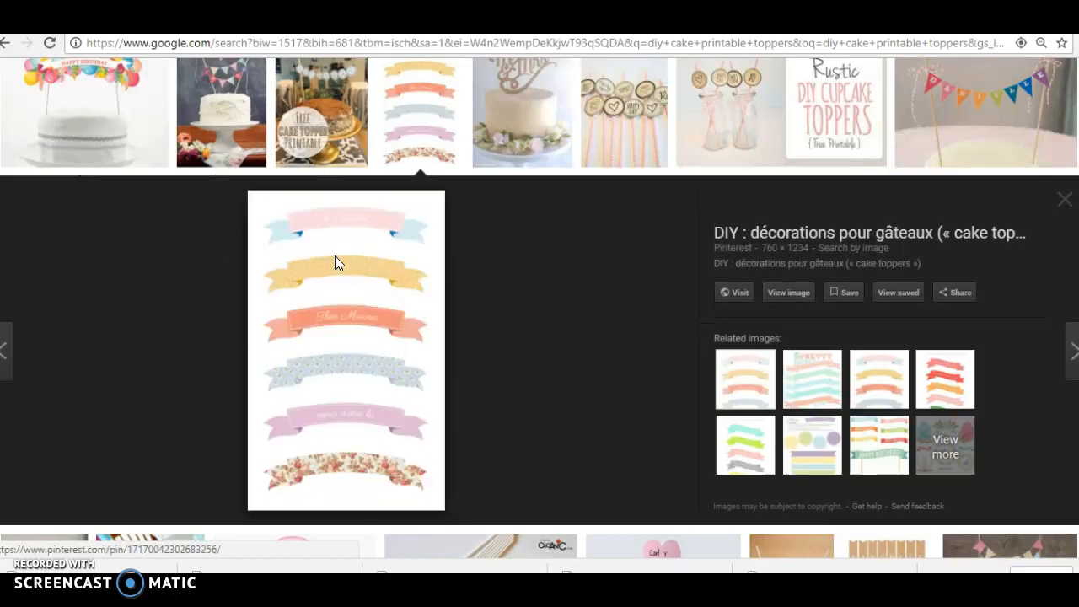
{"action": "left_click", "coordinate": [624, 111]}
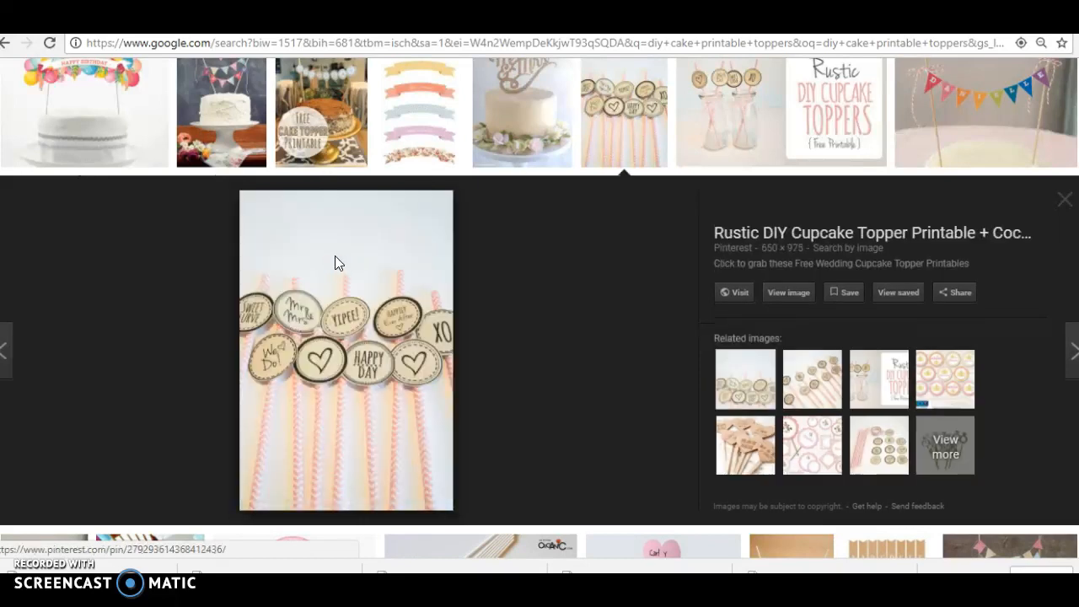
{"action": "left_click", "coordinate": [985, 112]}
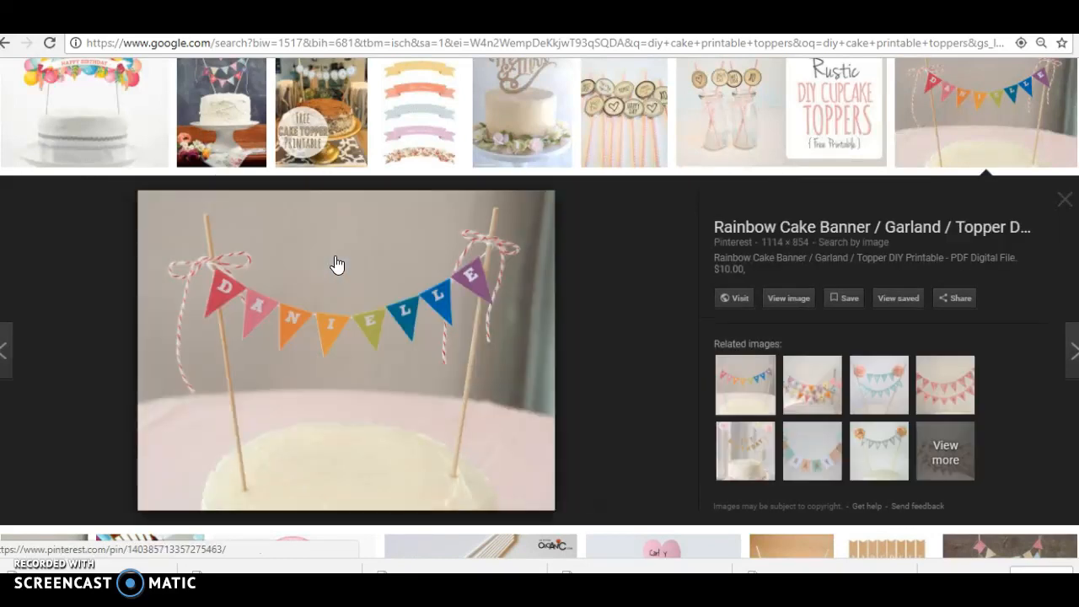
{"action": "left_click", "coordinate": [149, 112]}
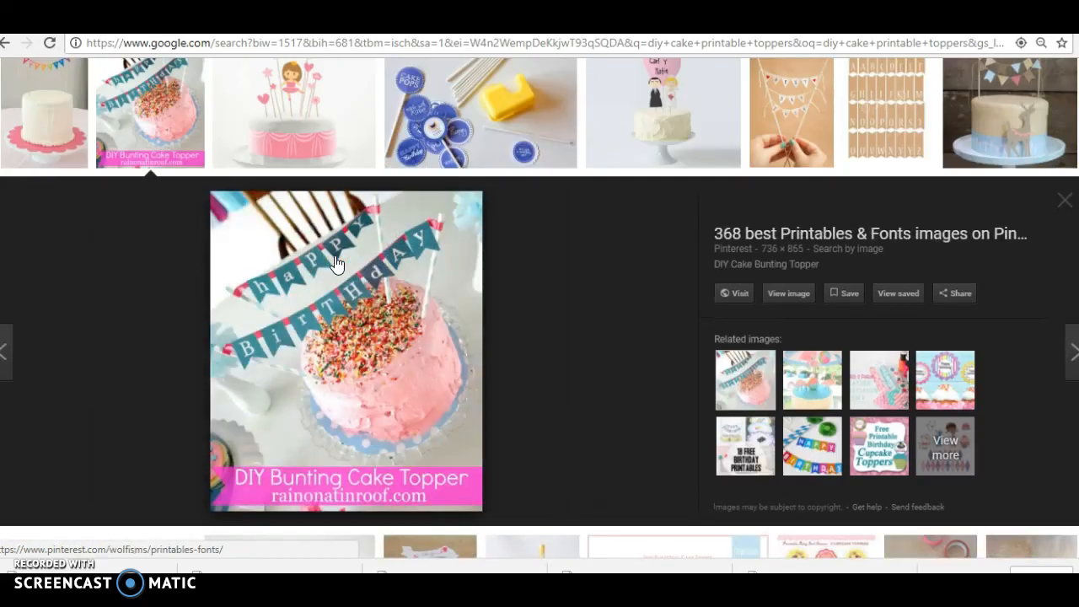
Preview ballerina, make-your-own, popsicle and flower-banner toppers, then return to Publisher.
{"action": "left_click", "coordinate": [293, 112]}
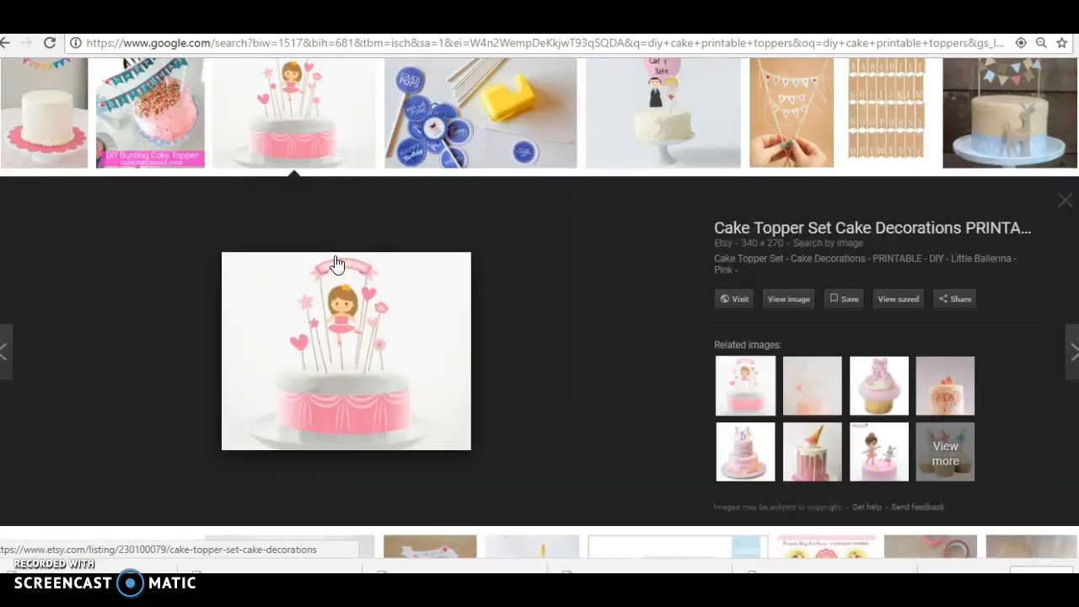
{"action": "left_click", "coordinate": [481, 112]}
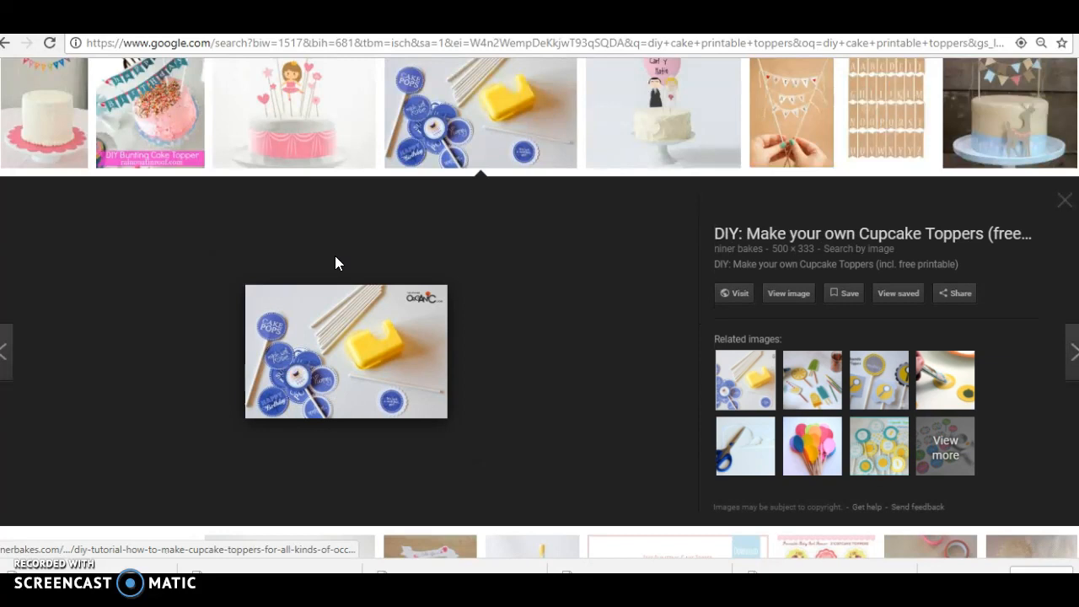
{"action": "left_click", "coordinate": [791, 112]}
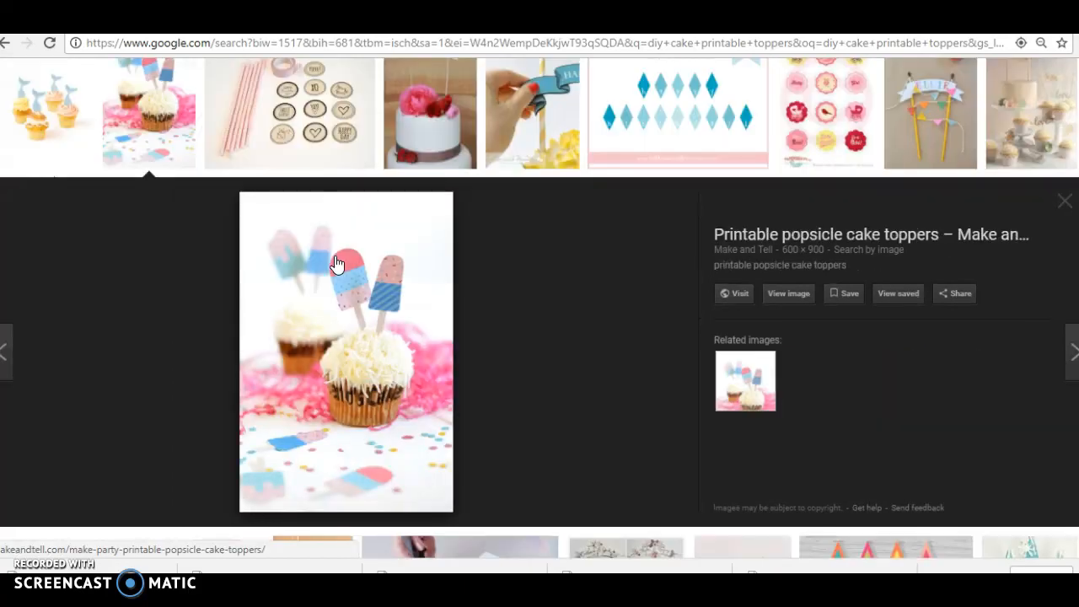
{"action": "left_click", "coordinate": [430, 114]}
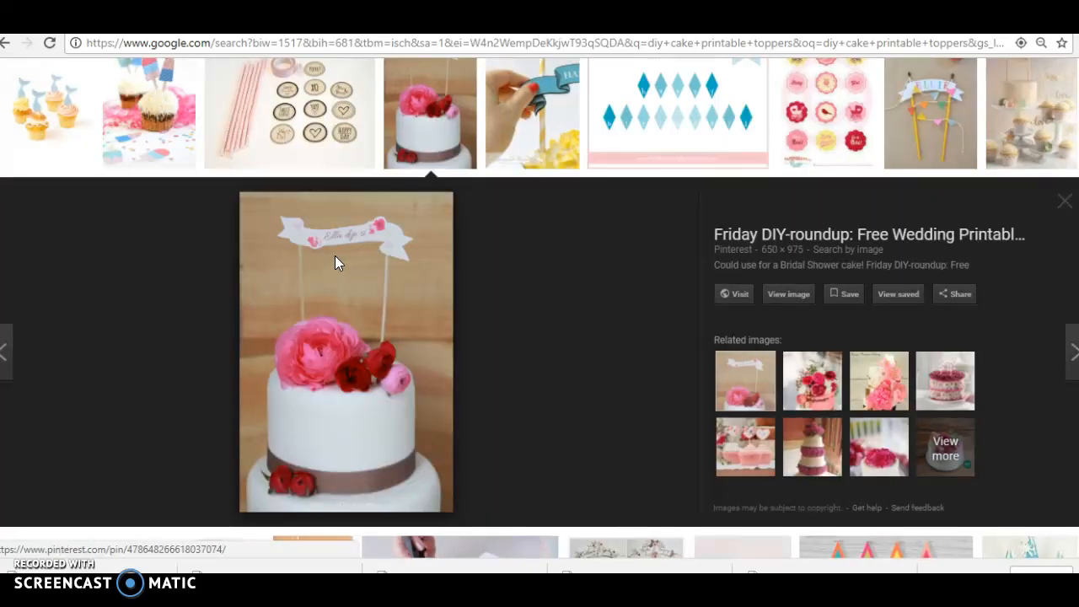
{"action": "left_click", "coordinate": [827, 113]}
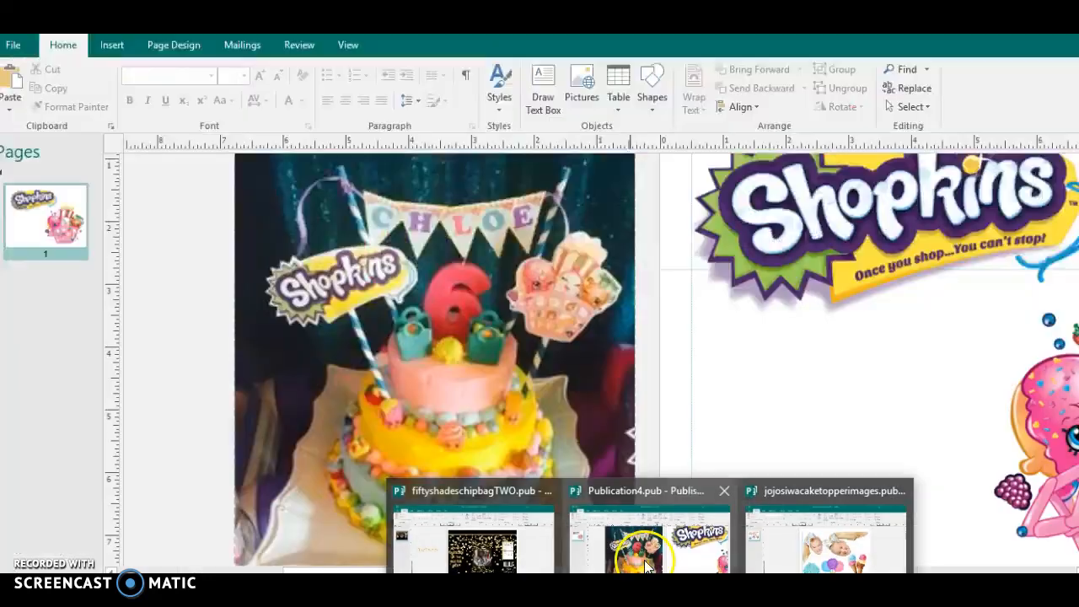
Switch back to the Publication4 Shopkins cake-topper page via its taskbar thumbnail.
{"action": "left_click", "coordinate": [649, 548]}
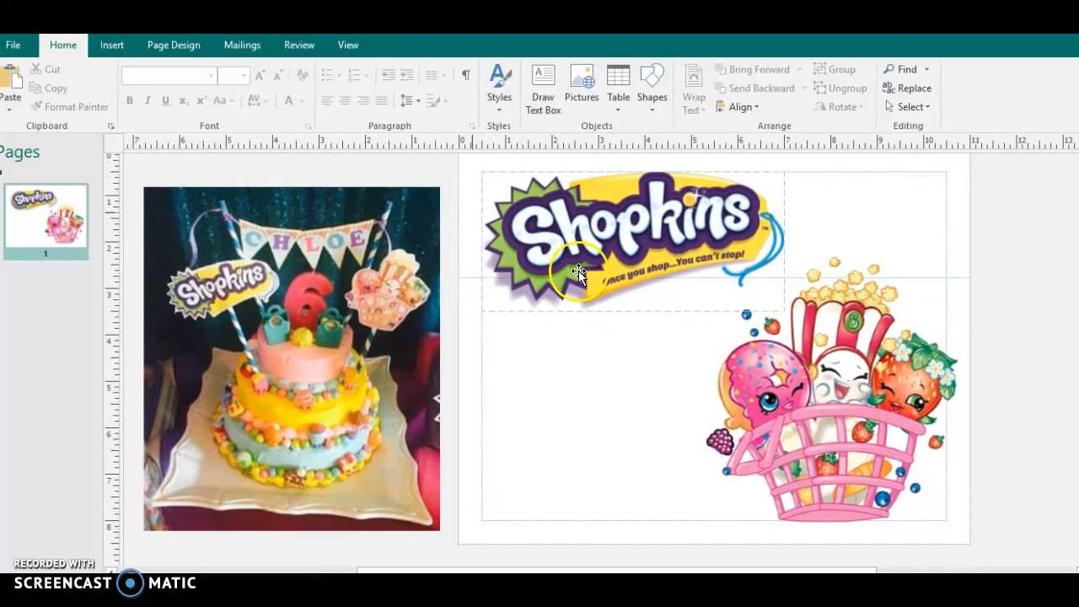
{"action": "mouse_move", "coordinate": [76, 107]}
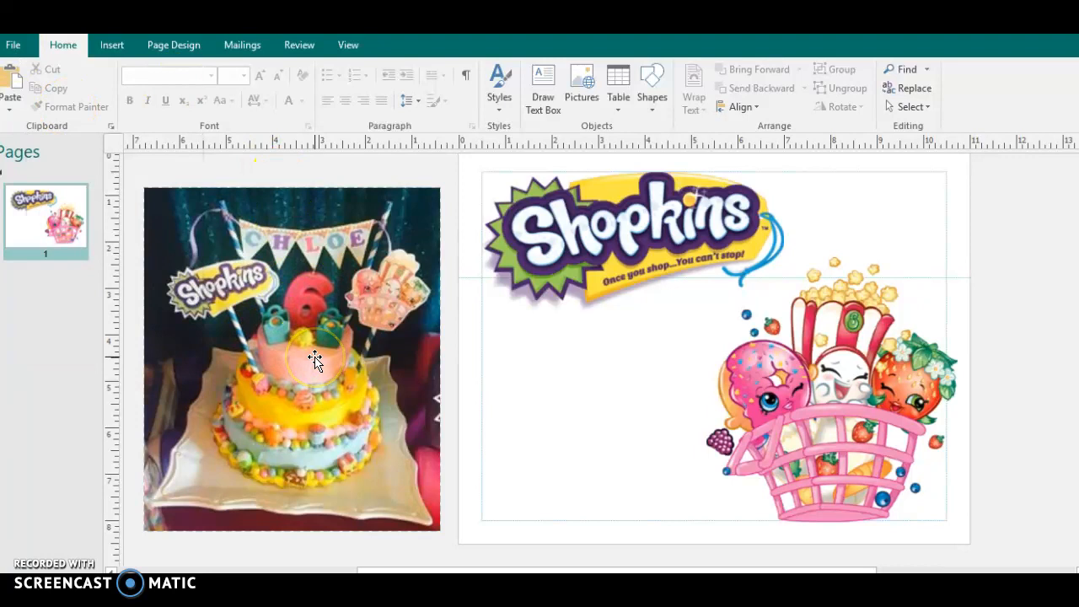
{"action": "mouse_move", "coordinate": [282, 348]}
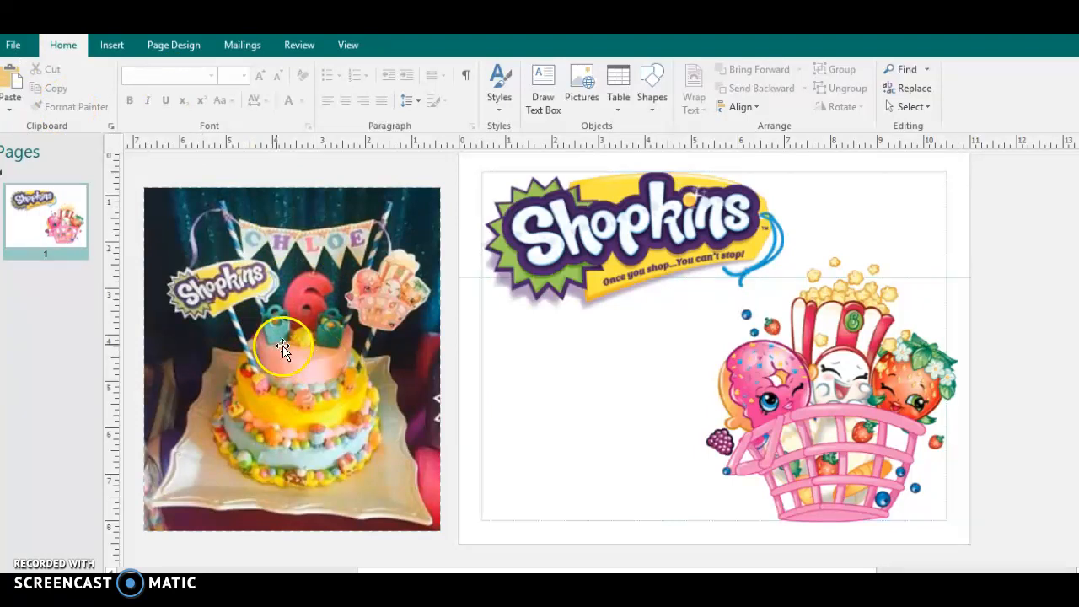